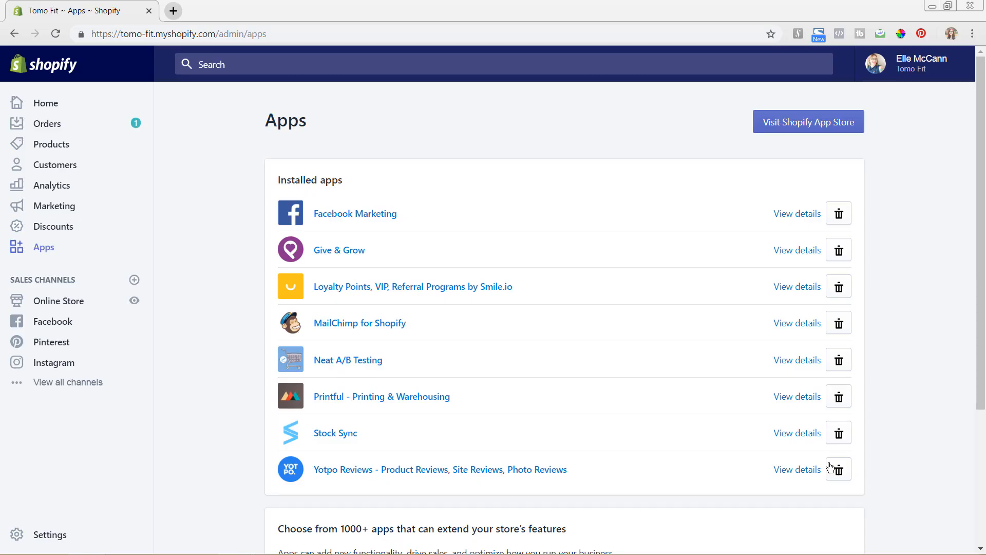
{"action": "mouse_move", "coordinate": [797, 469]}
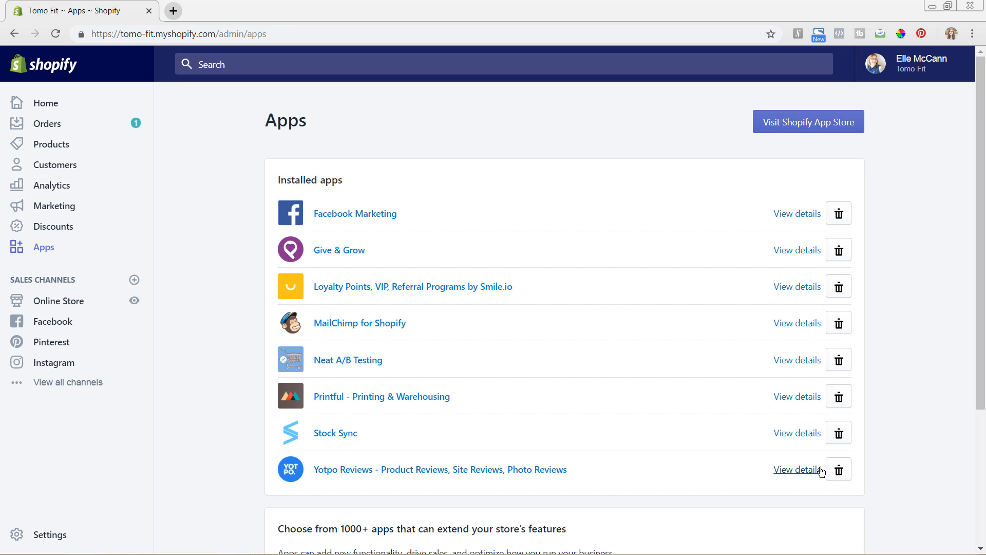
{"action": "mouse_move", "coordinate": [325, 305]}
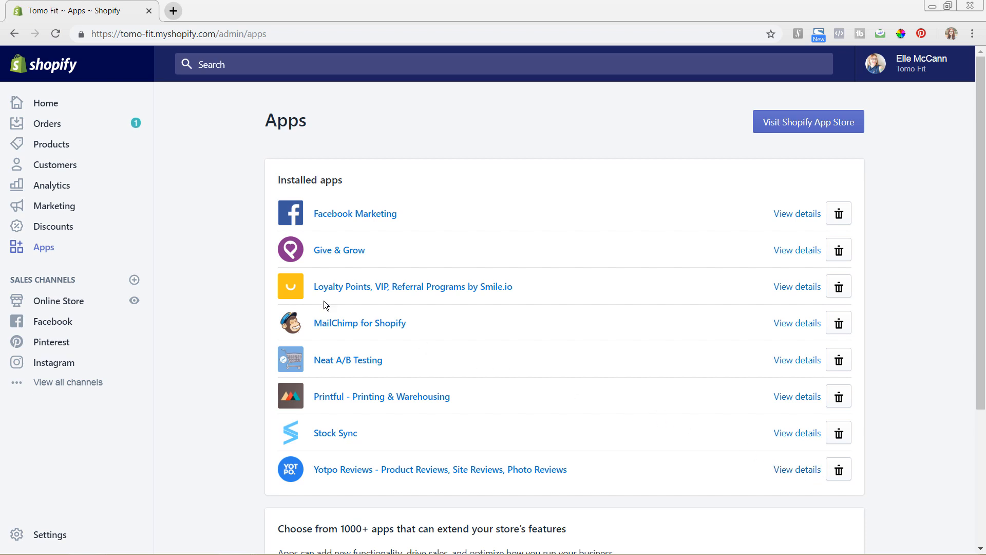
{"action": "mouse_move", "coordinate": [80, 251]}
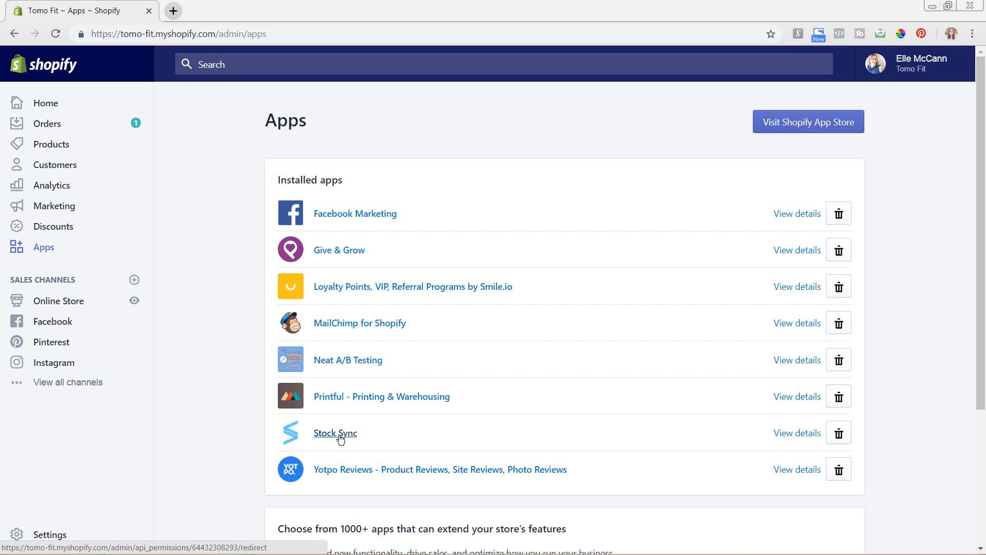
- Launch the Stock Sync app from Shopify's installed apps list
{"action": "left_click", "coordinate": [335, 433]}
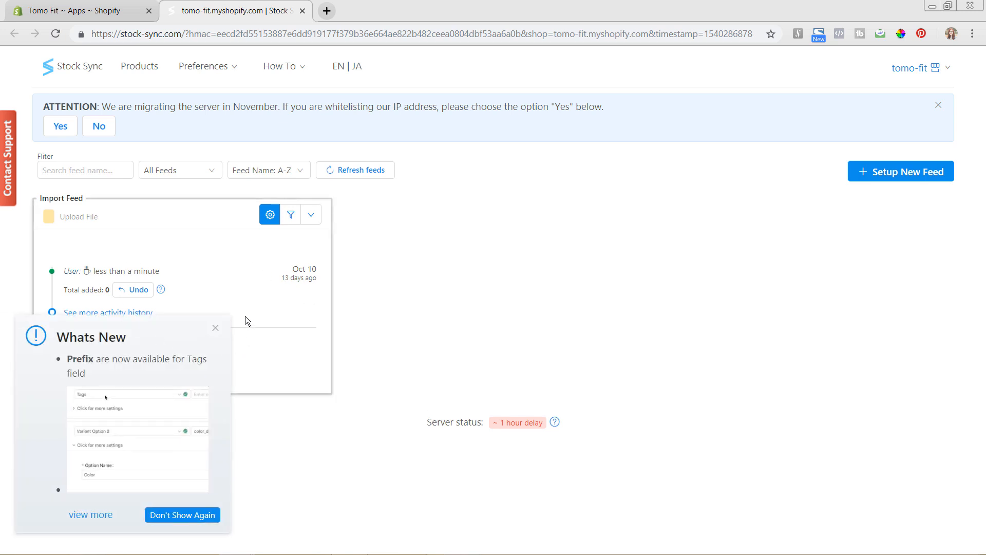
- Dismiss the What's New popup so the Import Feed card is fully visible
{"action": "left_click", "coordinate": [214, 327]}
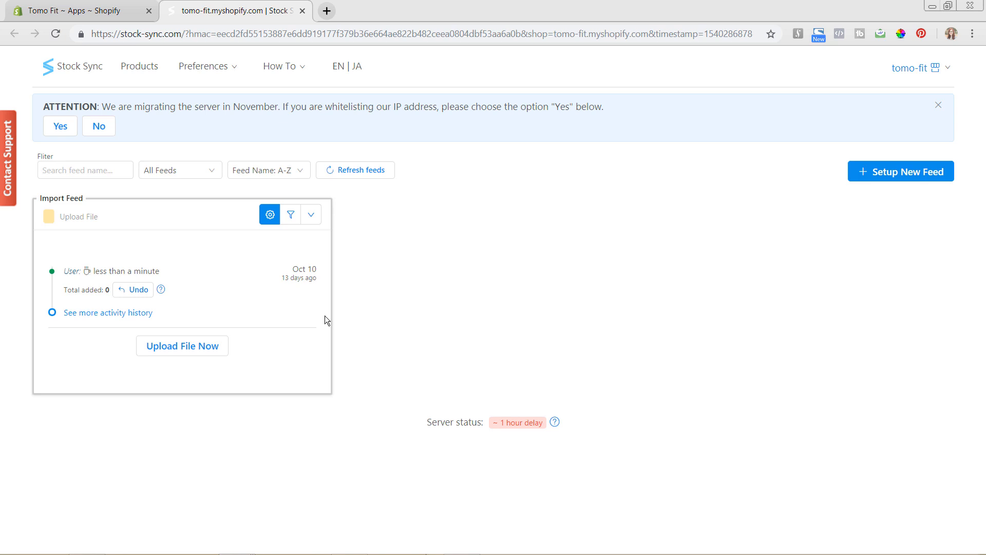
{"action": "mouse_move", "coordinate": [278, 232]}
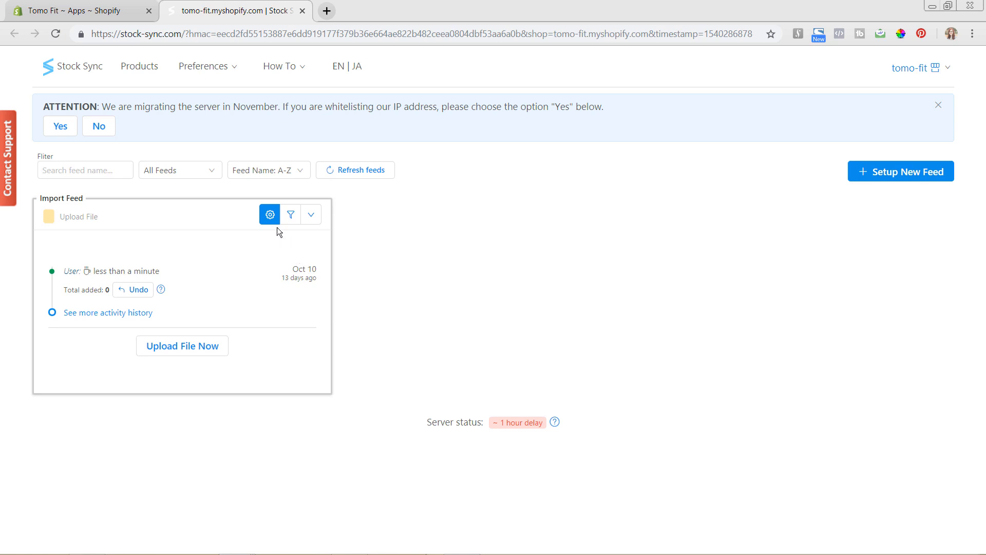
{"action": "mouse_move", "coordinate": [269, 215]}
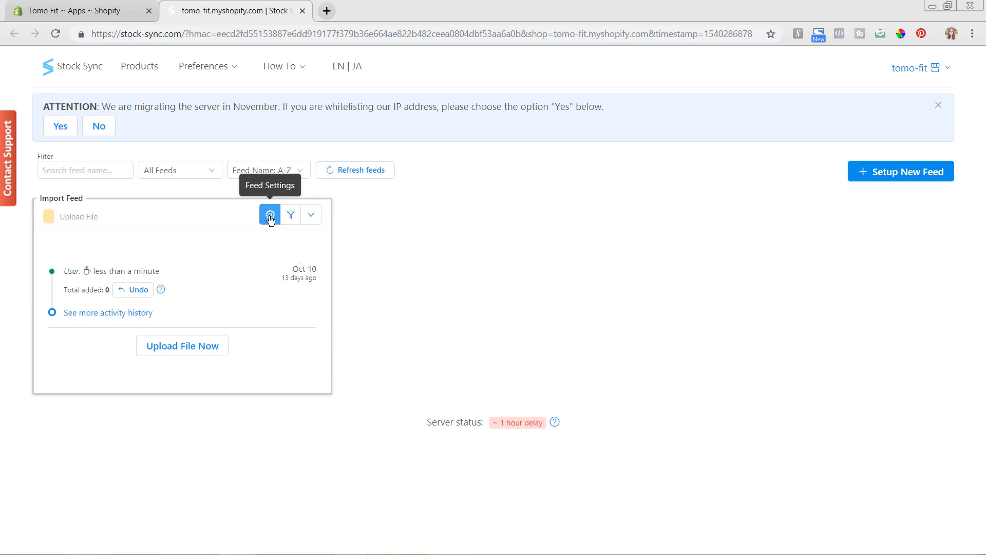
- Enter the Import Feed's settings and review its field mappings (SKU, title, price, vendor, type, size)
{"action": "left_click", "coordinate": [270, 214]}
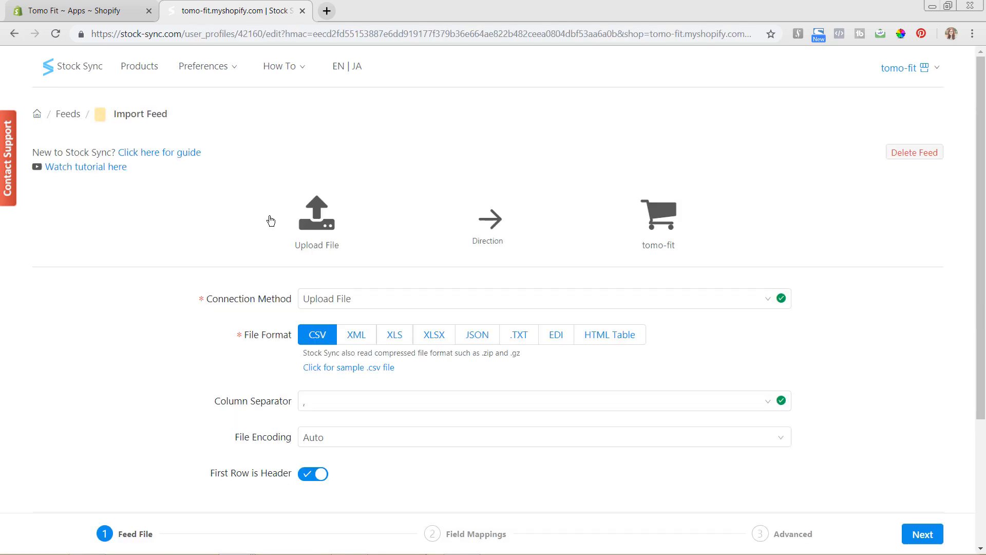
{"action": "scroll", "scroll_direction": "down", "scroll_amount": 3}
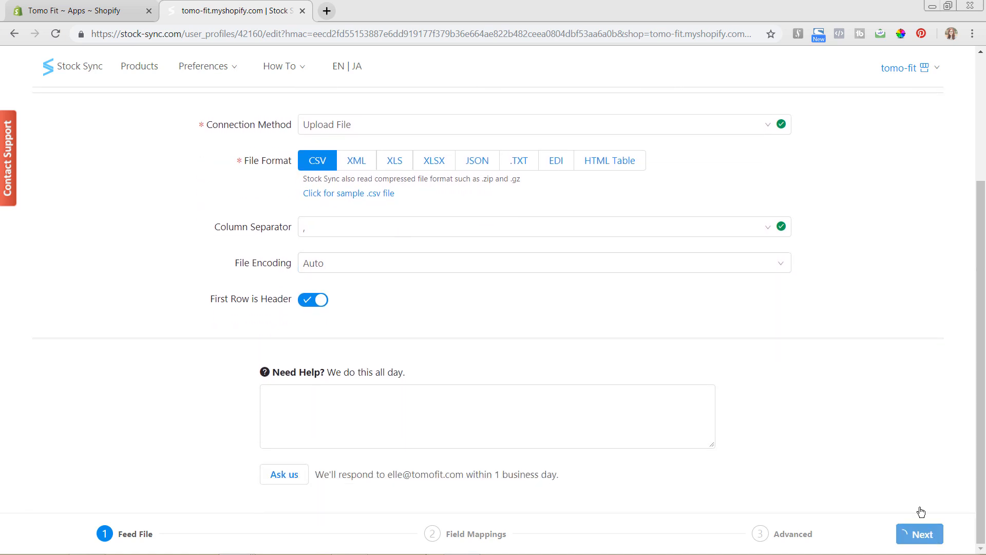
{"action": "left_click", "coordinate": [918, 533]}
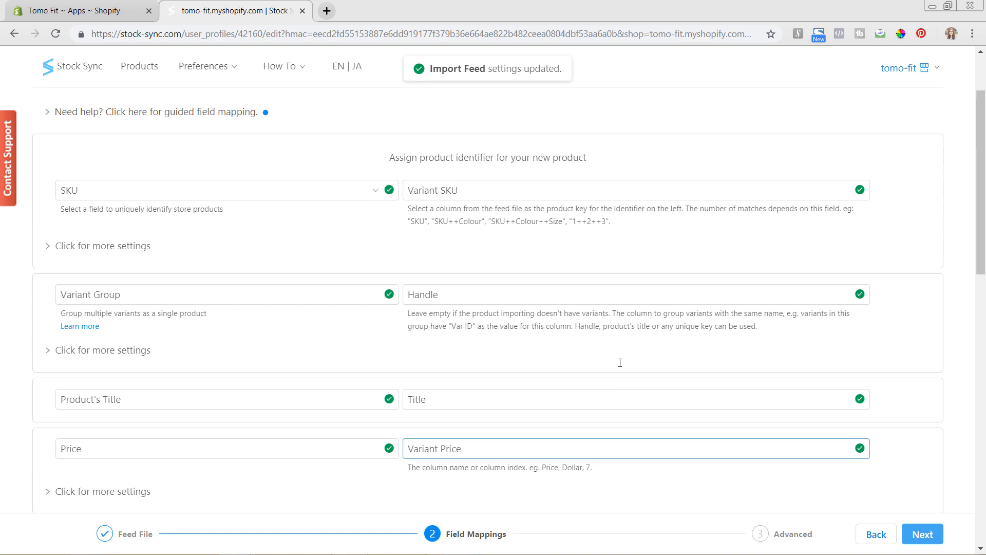
{"action": "scroll", "scroll_direction": "up", "scroll_amount": 3}
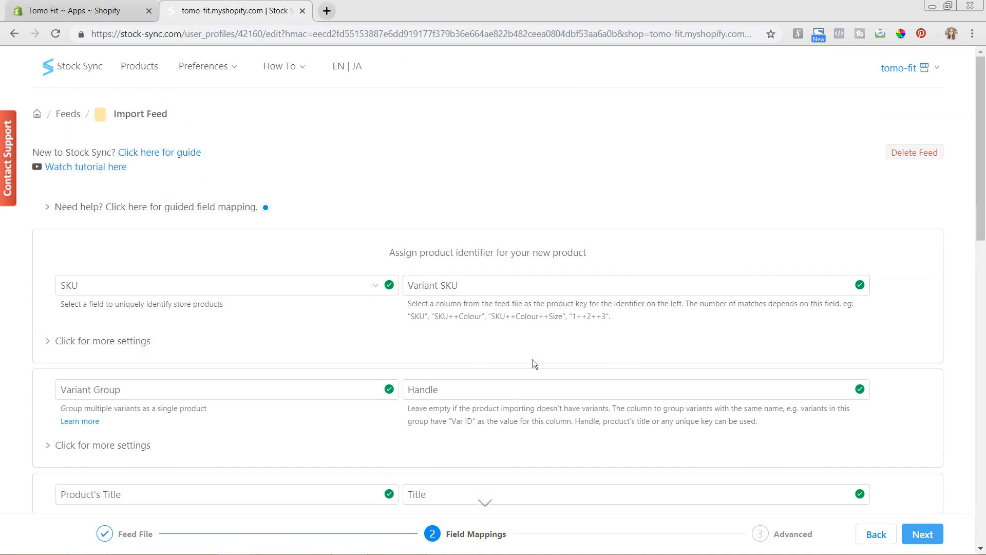
{"action": "scroll", "scroll_direction": "down", "scroll_amount": 3}
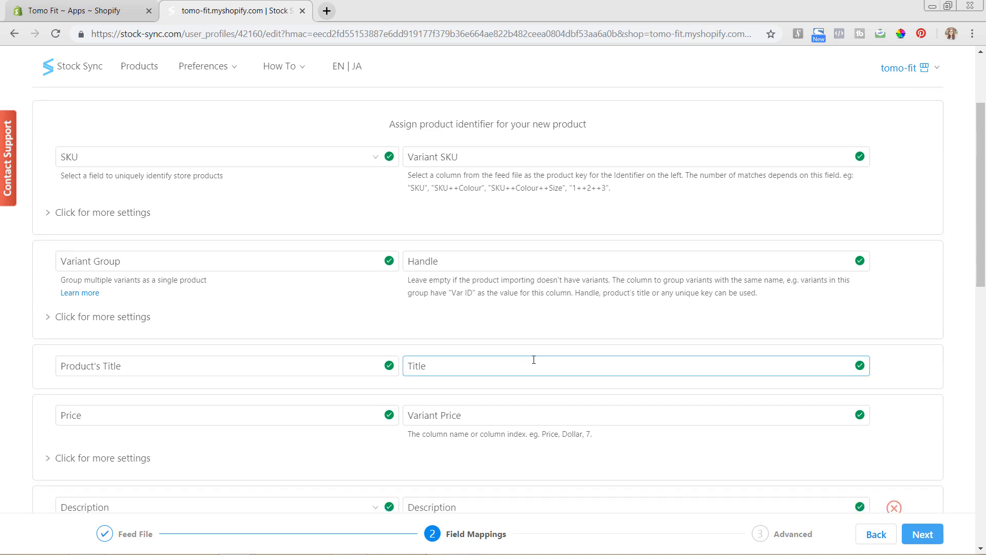
{"action": "scroll", "scroll_direction": "down", "scroll_amount": 3}
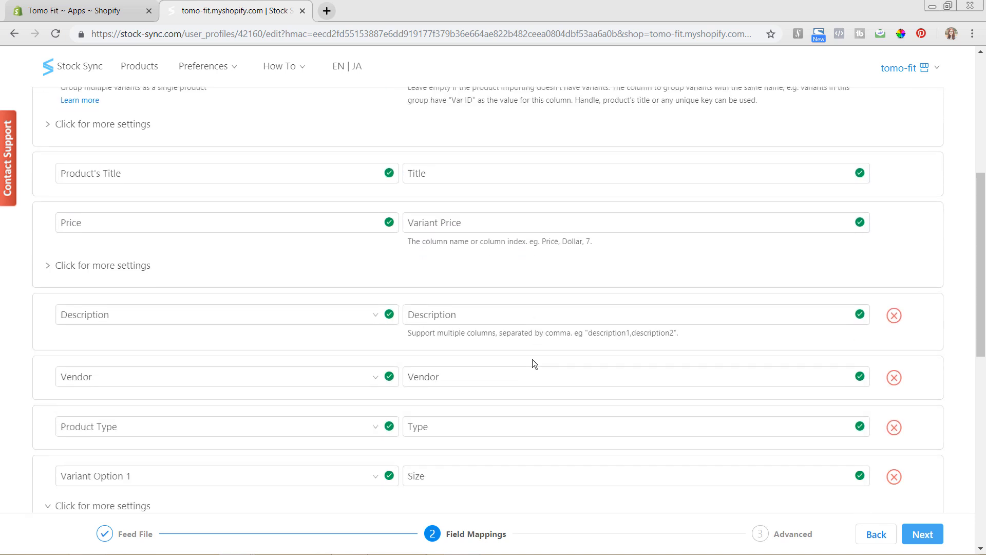
{"action": "scroll", "scroll_direction": "down", "scroll_amount": 3}
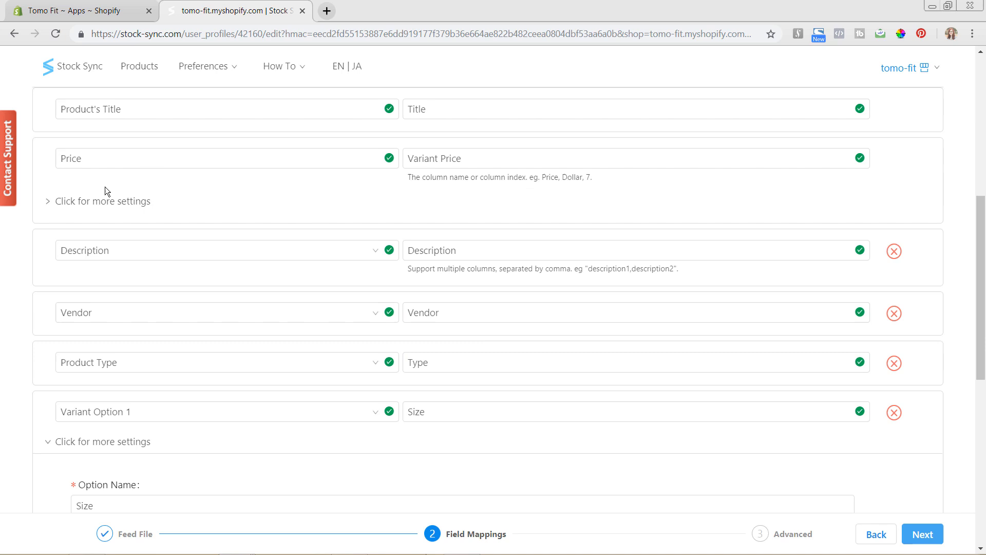
{"action": "mouse_move", "coordinate": [123, 185]}
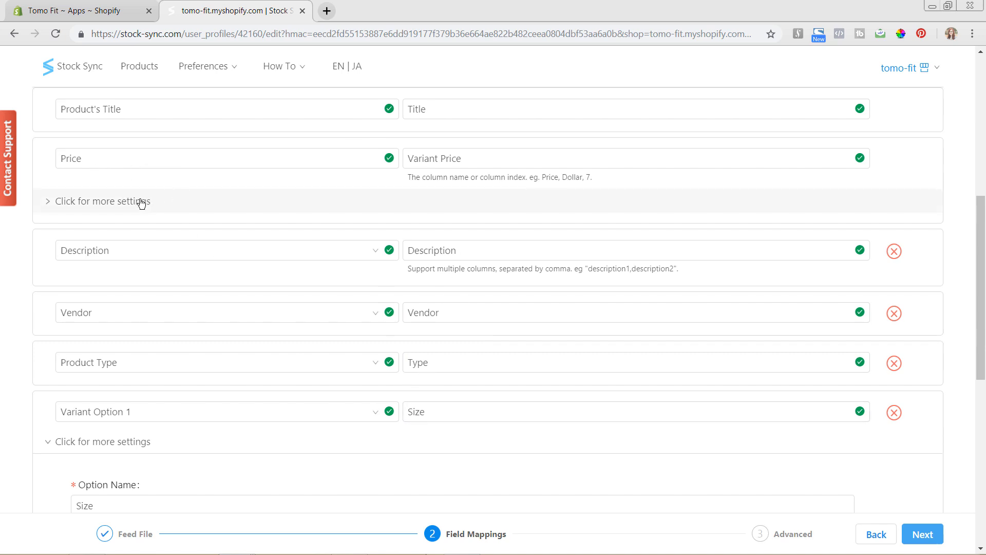
- In the Price mapping's extra settings, set Price Round to '##.00 or ##.000'
{"action": "left_click", "coordinate": [102, 200]}
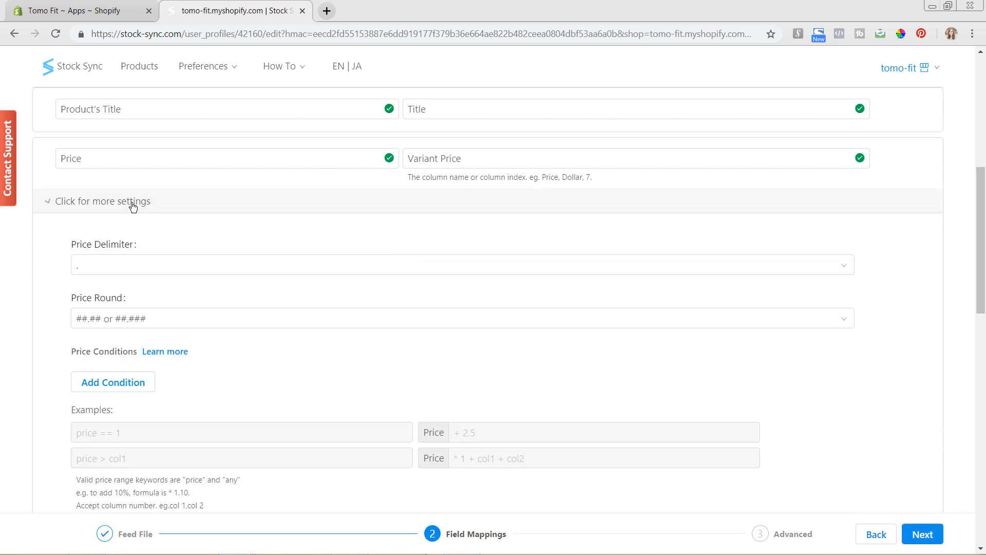
{"action": "mouse_move", "coordinate": [162, 201]}
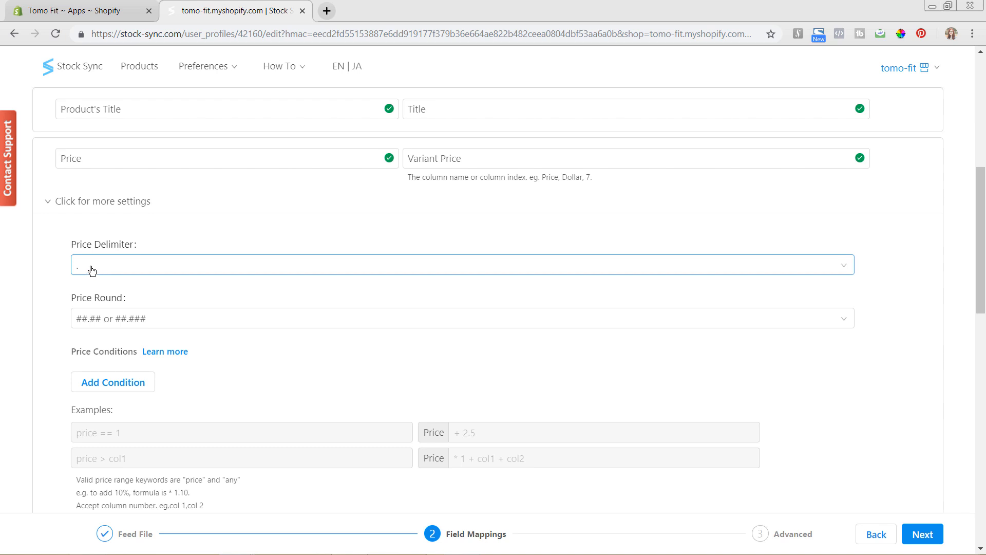
{"action": "mouse_move", "coordinate": [114, 270]}
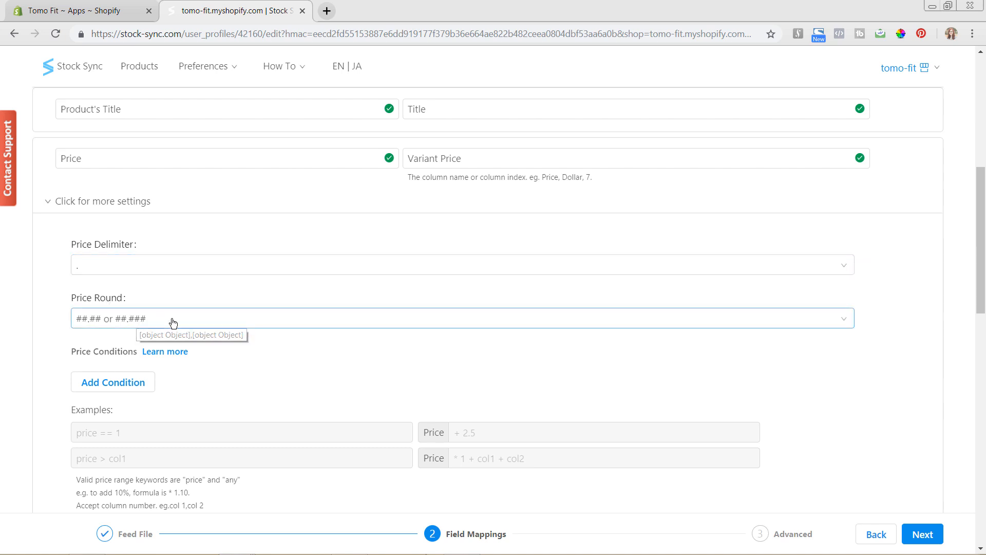
{"action": "mouse_move", "coordinate": [174, 323]}
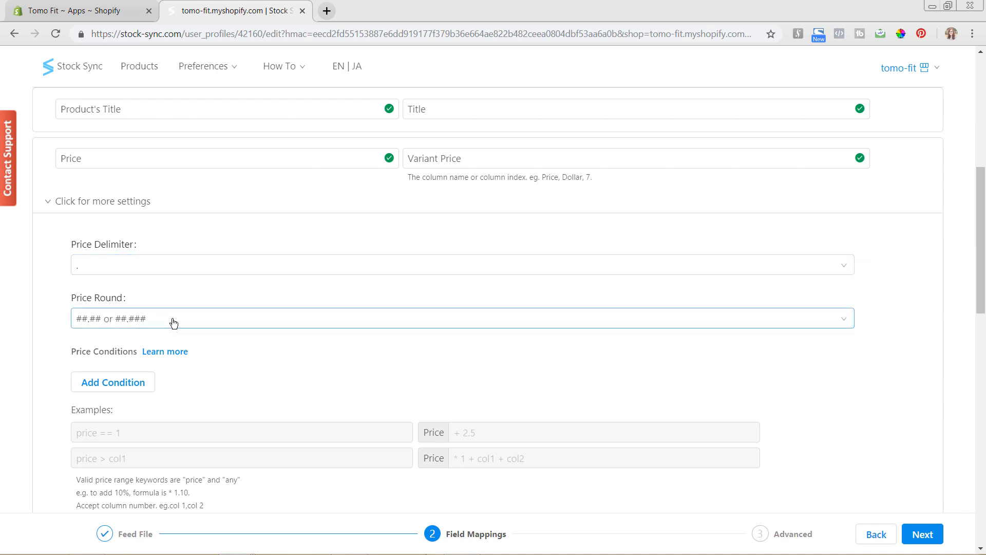
{"action": "mouse_move", "coordinate": [192, 333]}
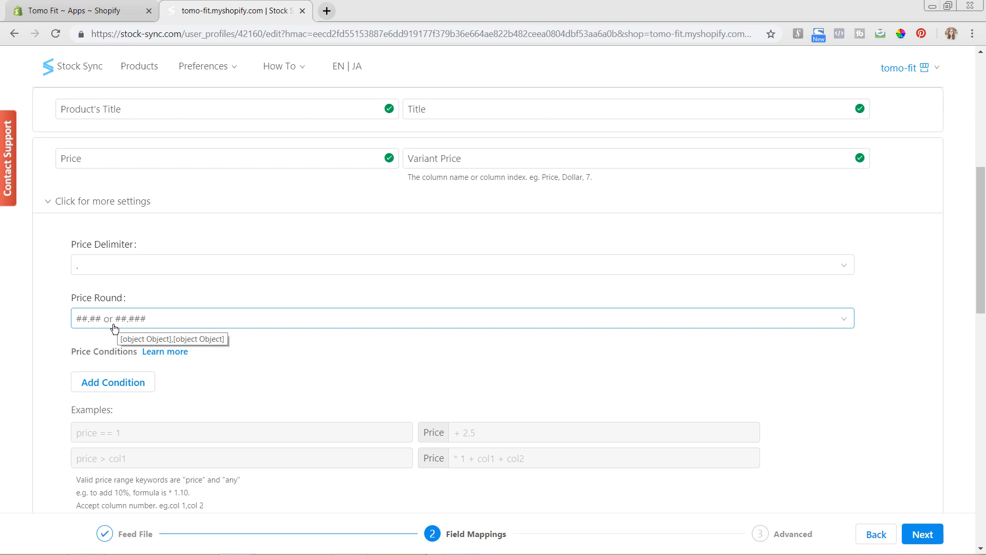
{"action": "mouse_move", "coordinate": [102, 328]}
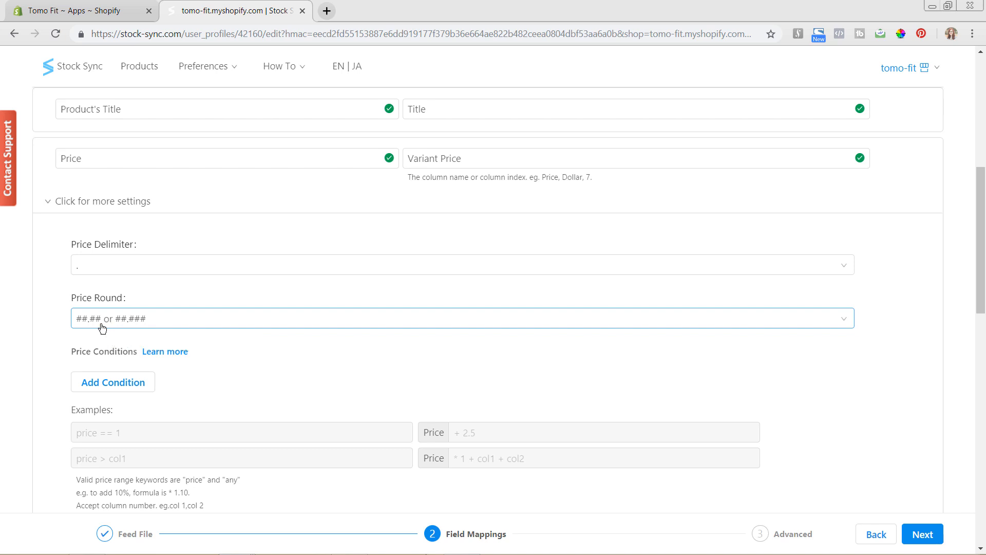
{"action": "mouse_move", "coordinate": [103, 325]}
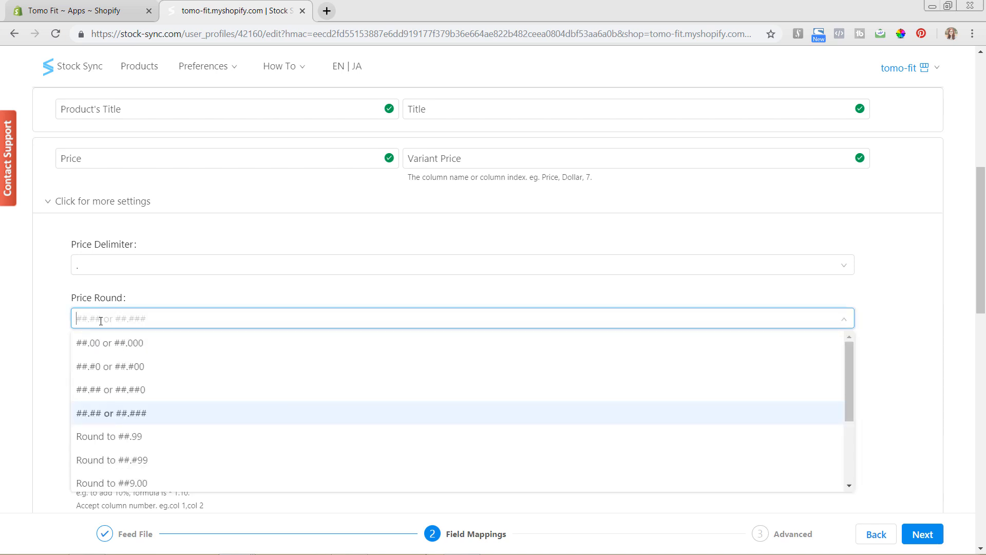
{"action": "mouse_move", "coordinate": [178, 435]}
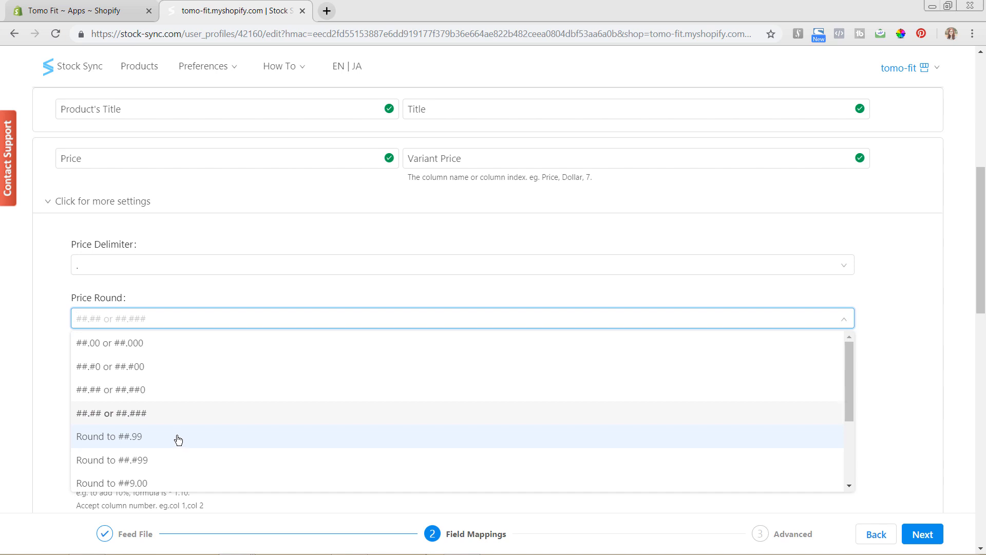
{"action": "mouse_move", "coordinate": [174, 376]}
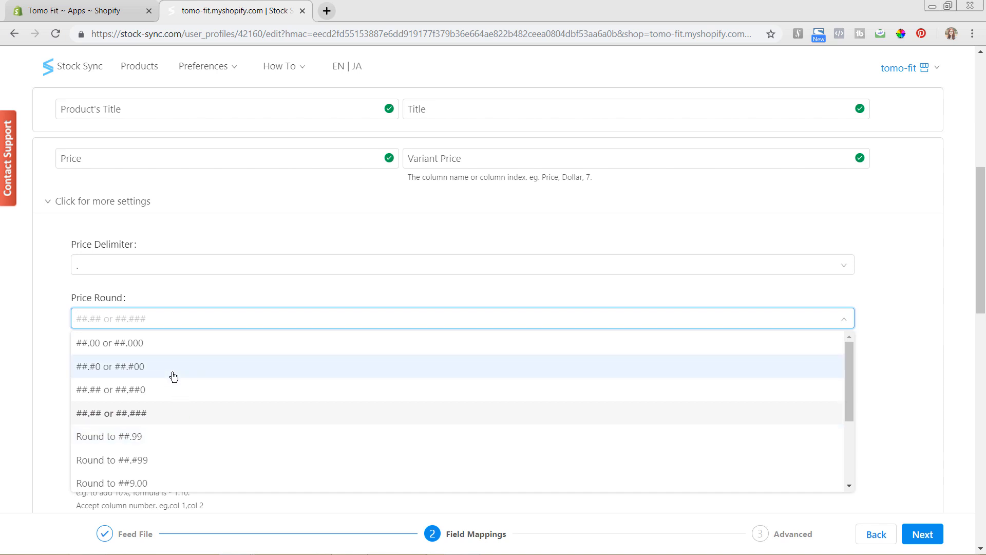
{"action": "mouse_move", "coordinate": [166, 382]}
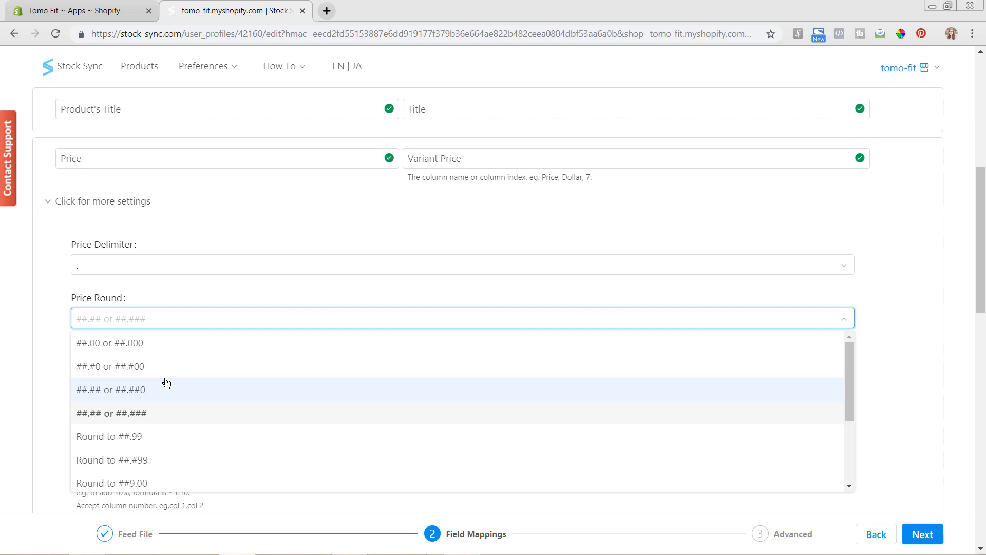
{"action": "mouse_move", "coordinate": [163, 351]}
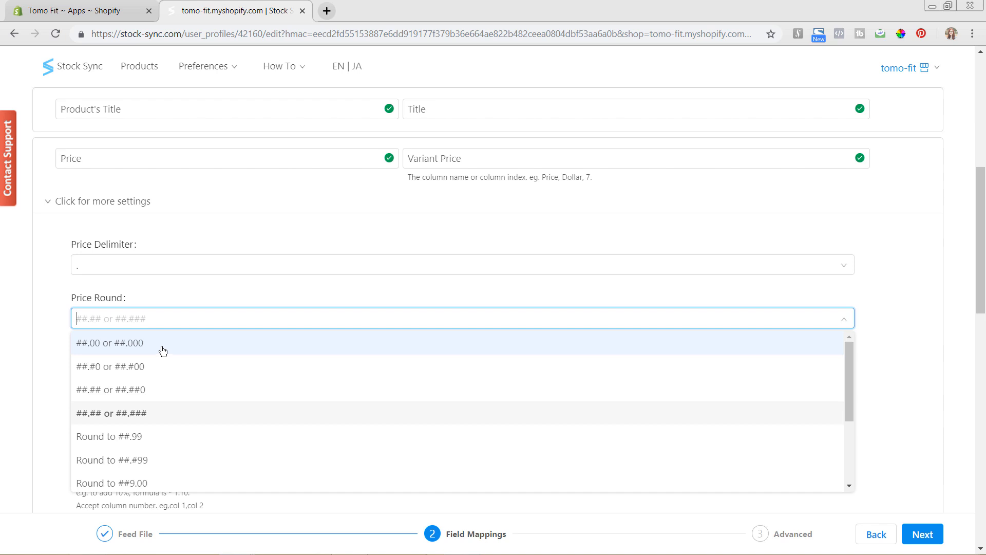
{"action": "left_click", "coordinate": [110, 343]}
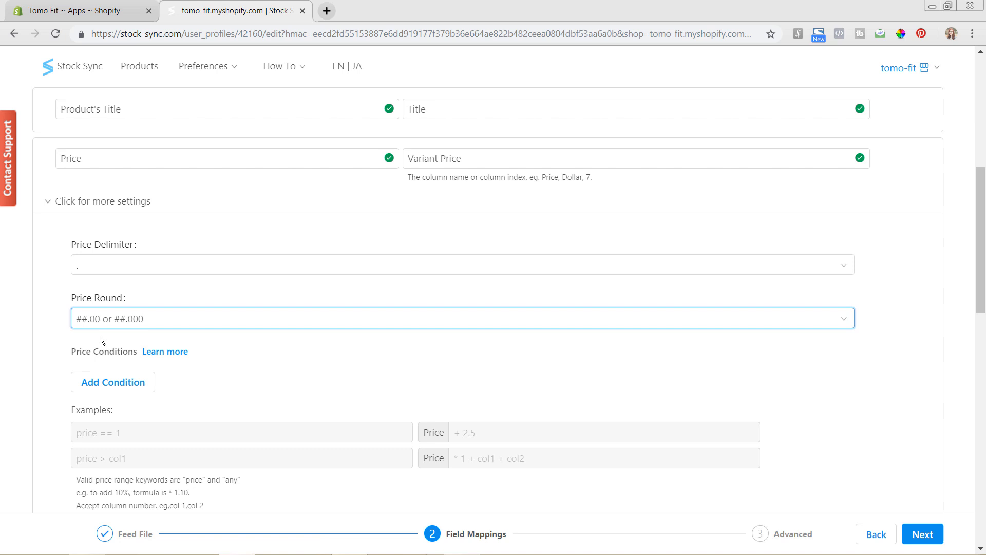
{"action": "mouse_move", "coordinate": [105, 348]}
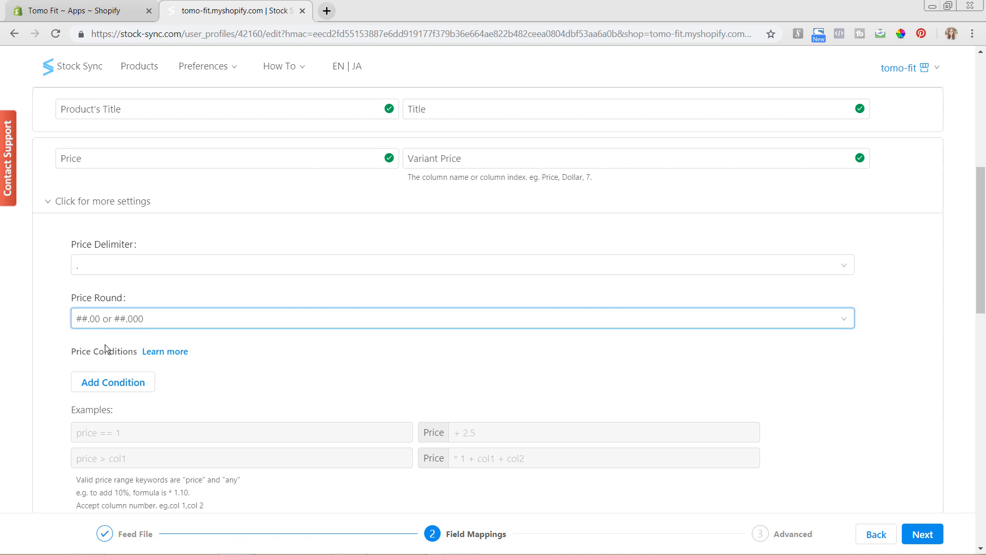
{"action": "scroll", "scroll_direction": "down", "scroll_amount": 3}
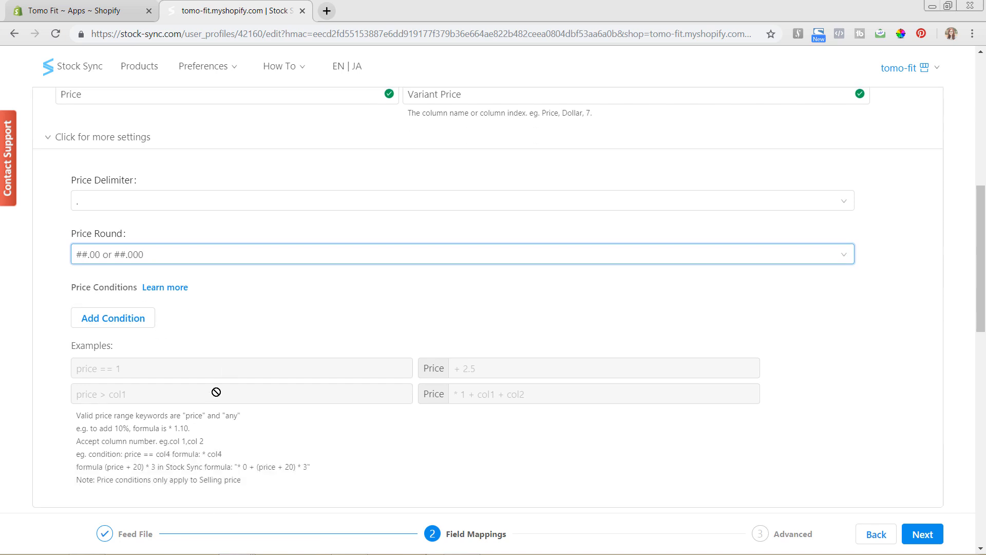
{"action": "mouse_move", "coordinate": [176, 330]}
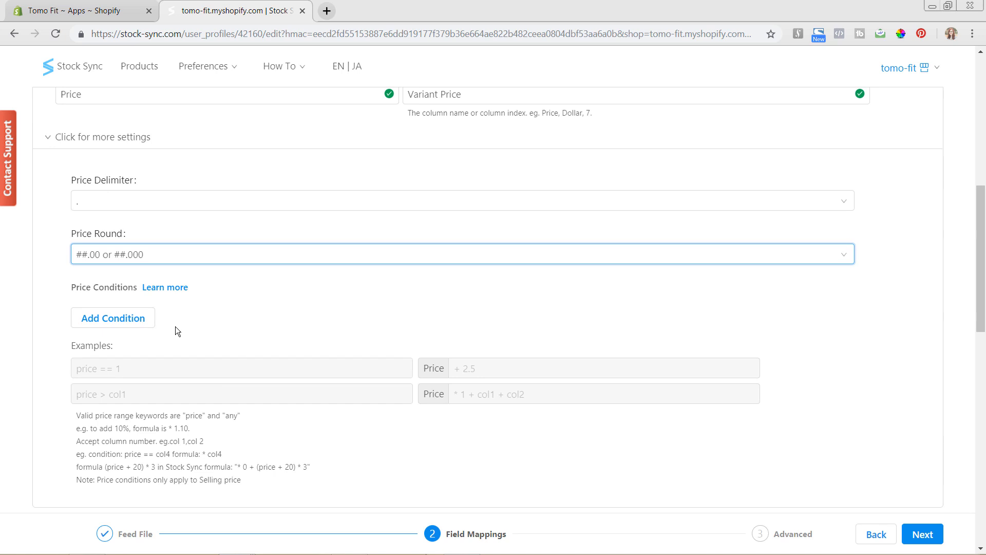
{"action": "mouse_move", "coordinate": [113, 318]}
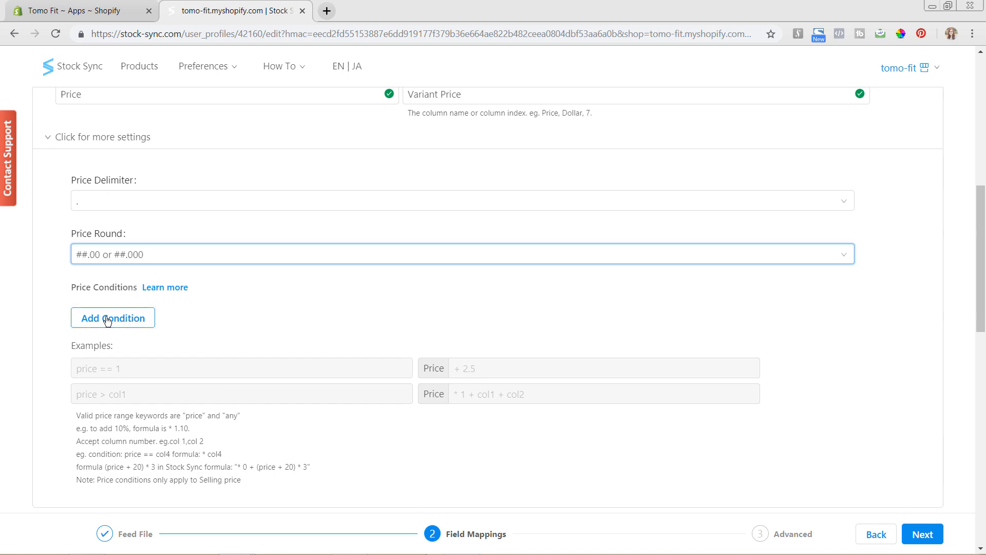
{"action": "mouse_move", "coordinate": [127, 321]}
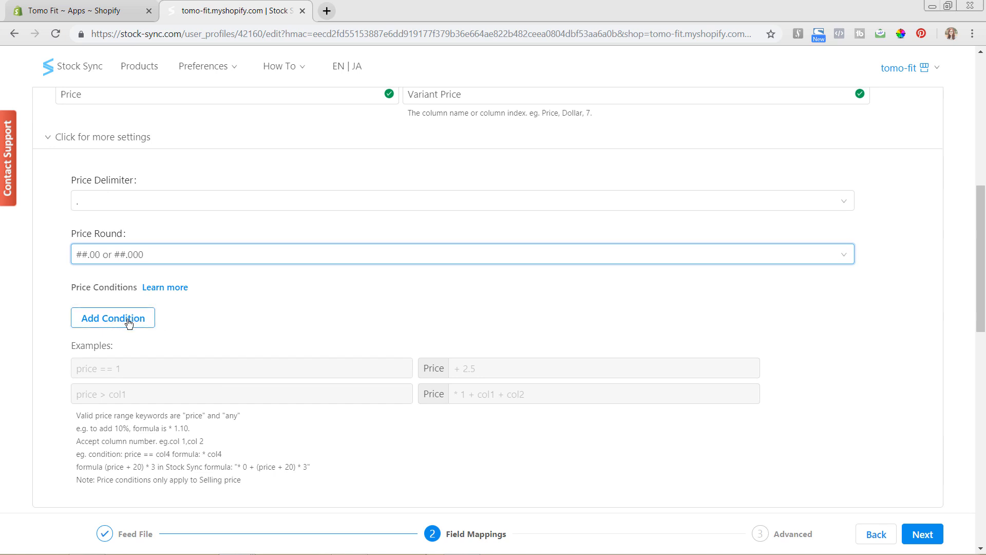
- Add a price condition 'price == 10' with formula '+ 5'
{"action": "left_click", "coordinate": [113, 318]}
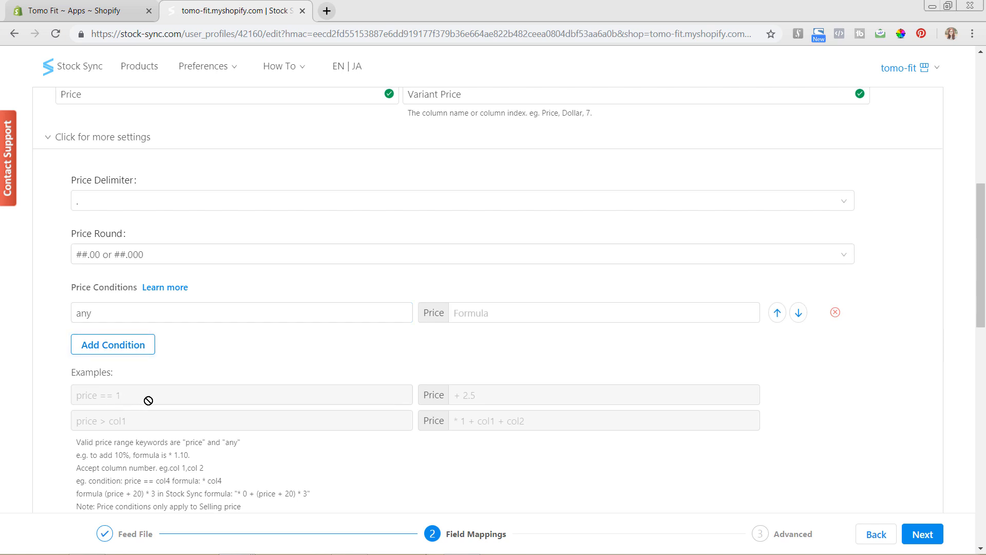
{"action": "mouse_move", "coordinate": [156, 328]}
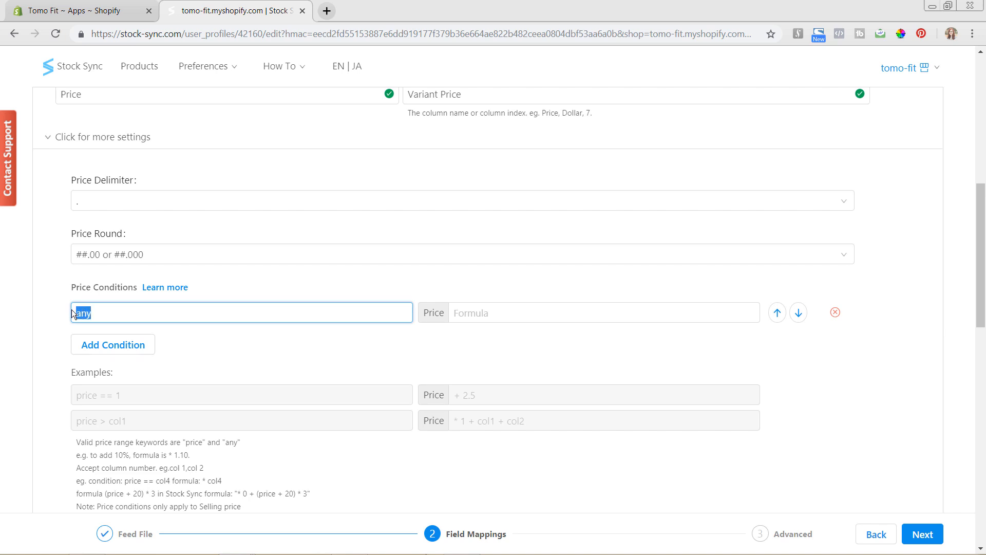
{"action": "type", "text": "price"}
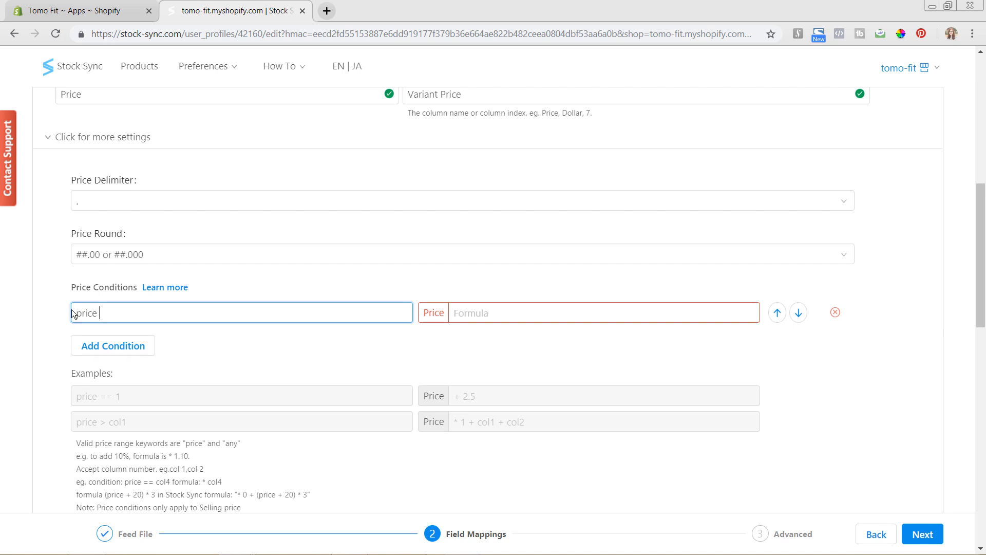
{"action": "type", "text": "=="}
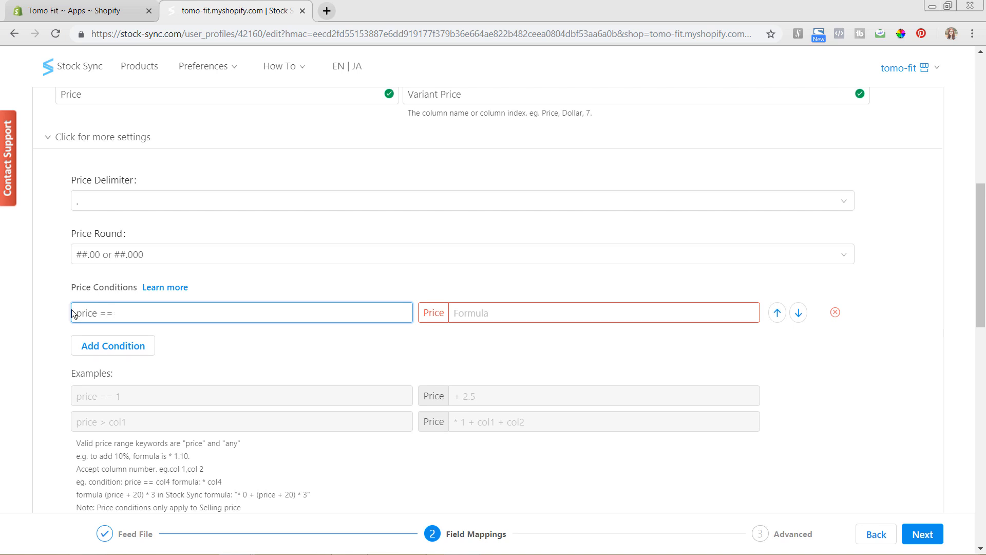
{"action": "type", "text": "10"}
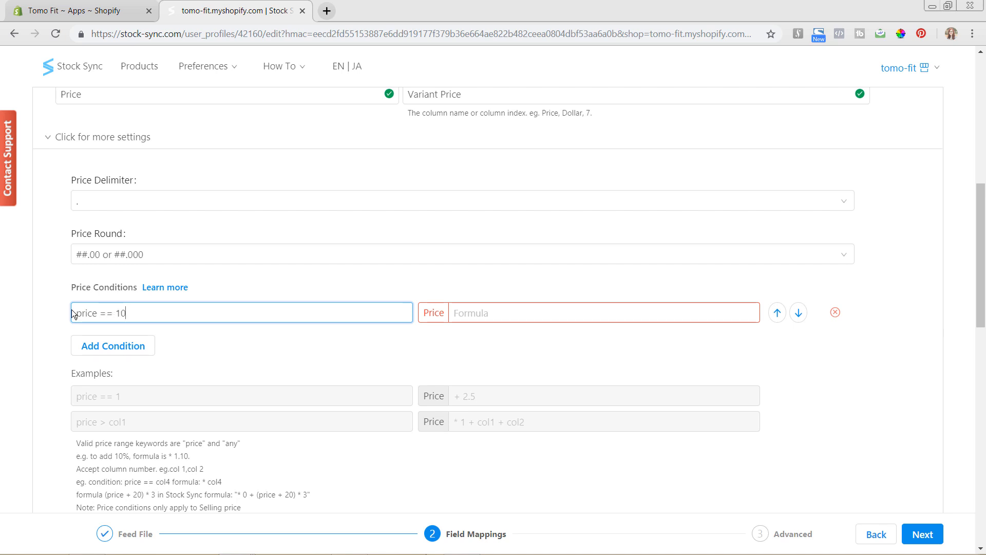
{"action": "left_click", "coordinate": [589, 312]}
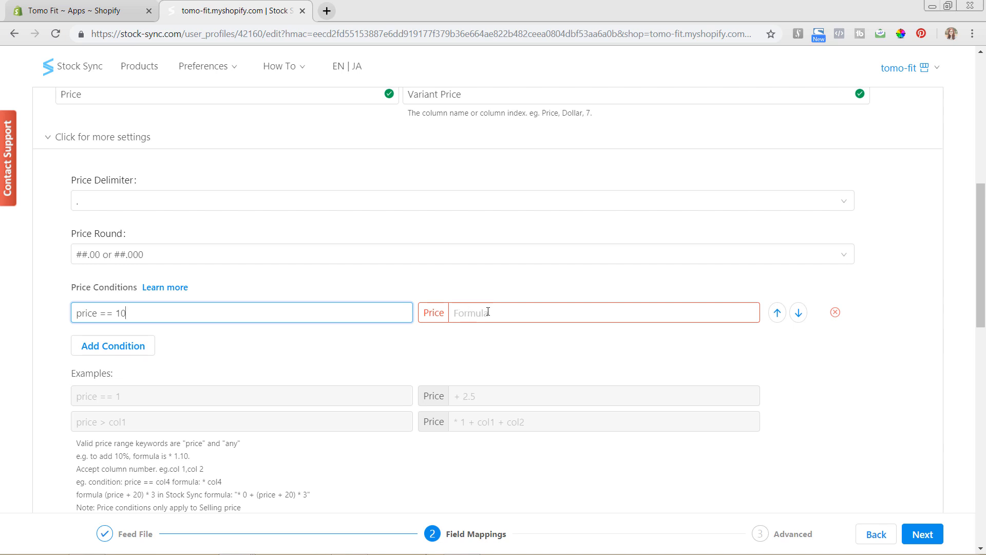
{"action": "left_click", "coordinate": [601, 313]}
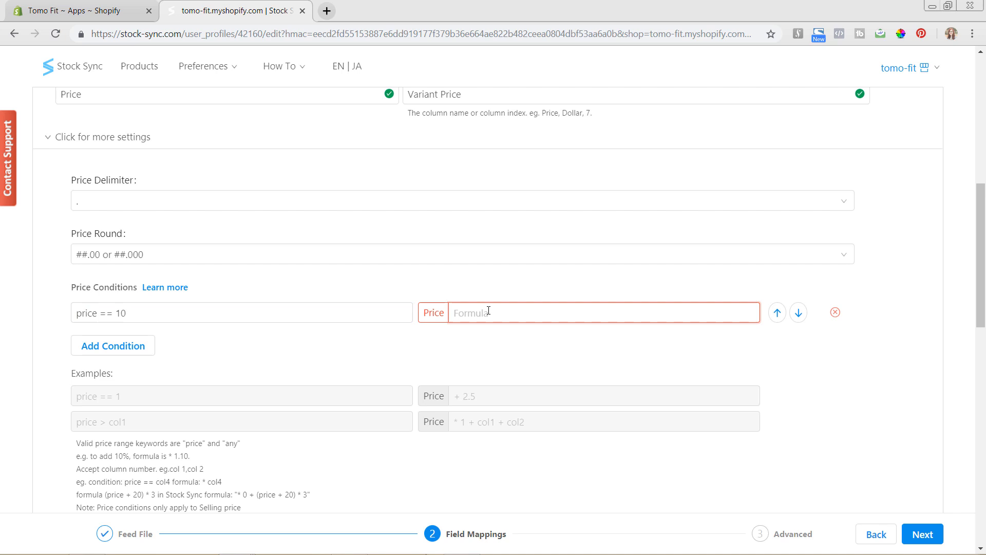
{"action": "type", "text": "+"}
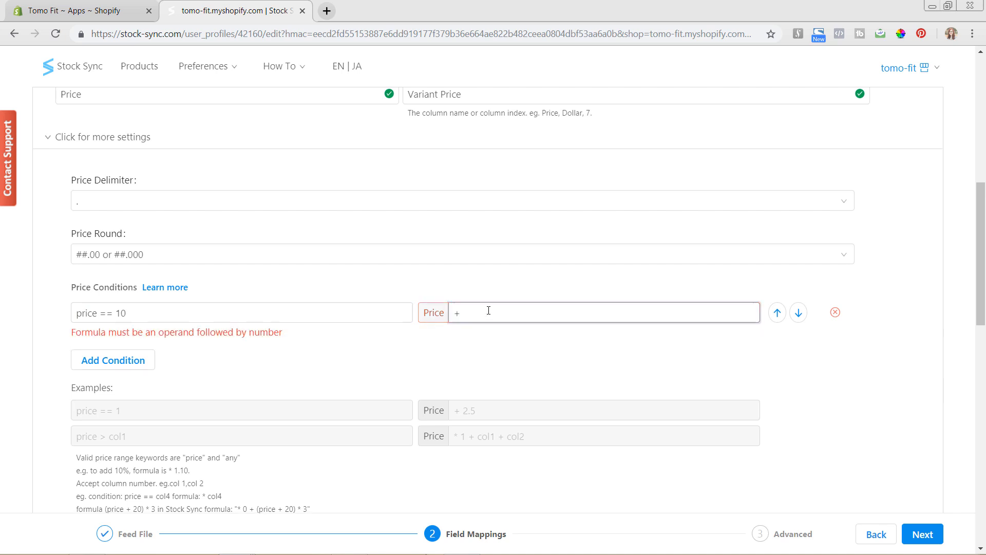
{"action": "left_click", "coordinate": [241, 312]}
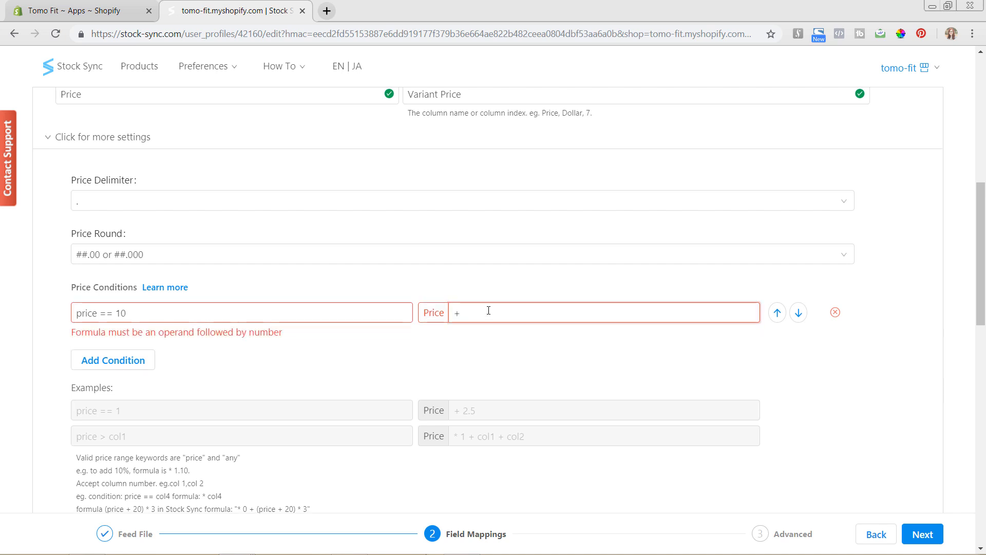
{"action": "type", "text": "5"}
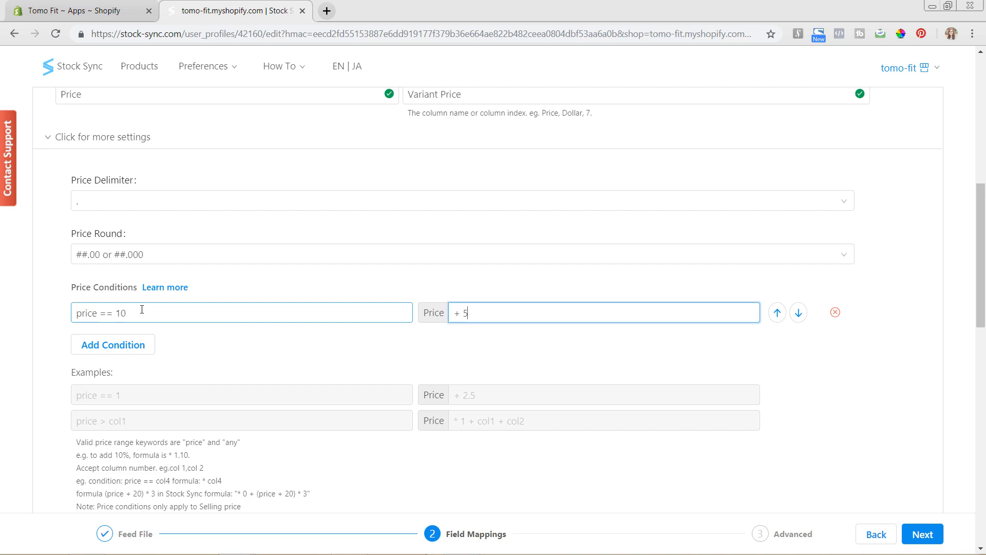
{"action": "mouse_move", "coordinate": [458, 363]}
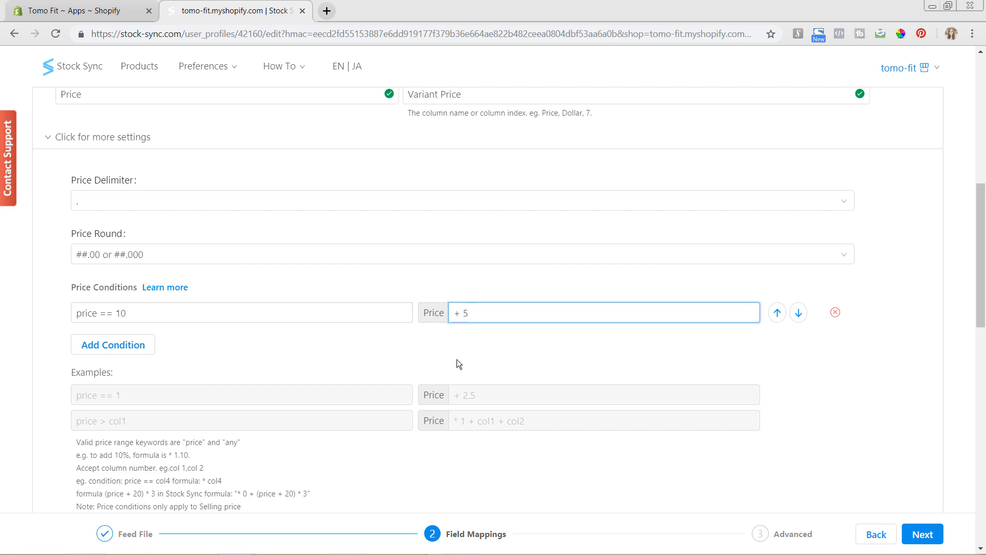
{"action": "mouse_move", "coordinate": [300, 312]}
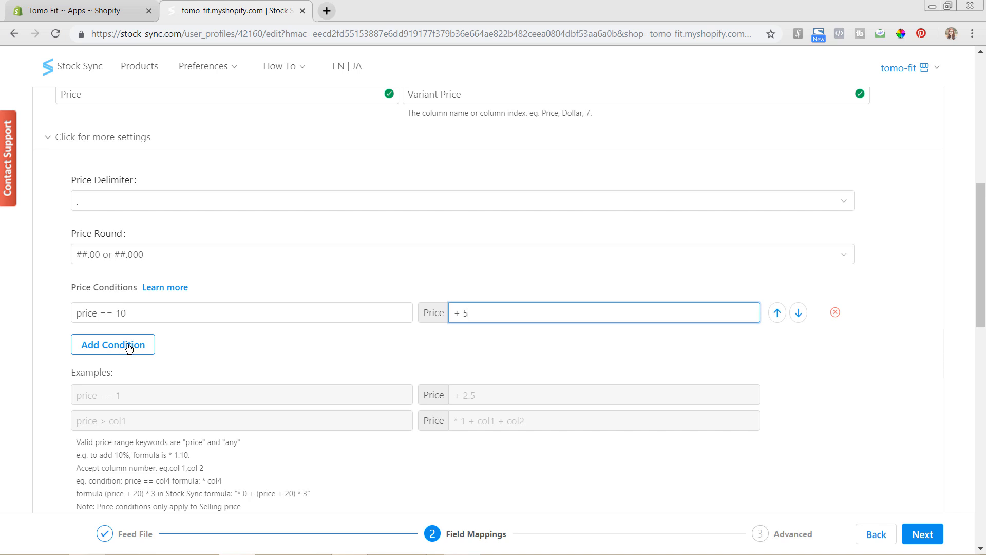
- Add a price condition 'price < 5' with formula '* 1.2' above the price == 10 rule
{"action": "left_click", "coordinate": [113, 344]}
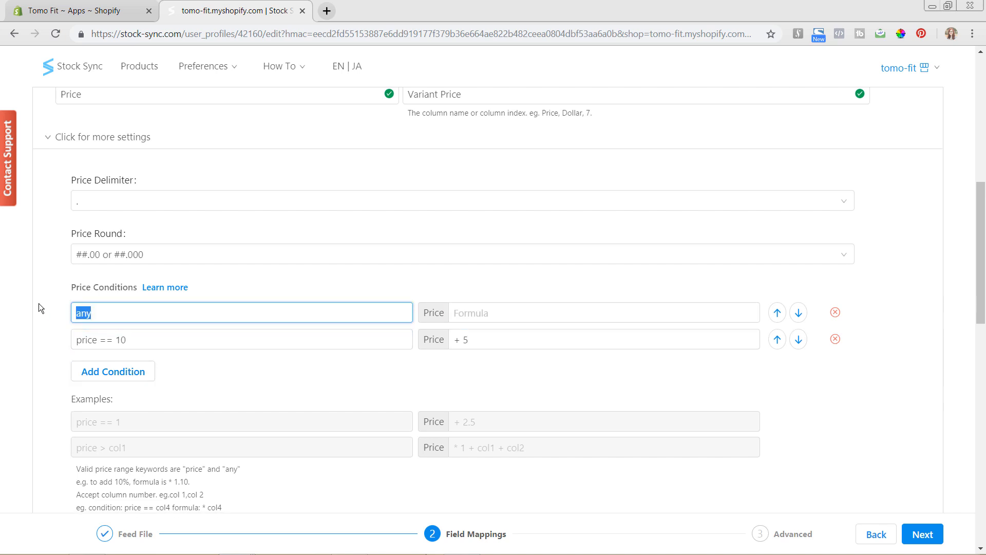
{"action": "type", "text": "price <"}
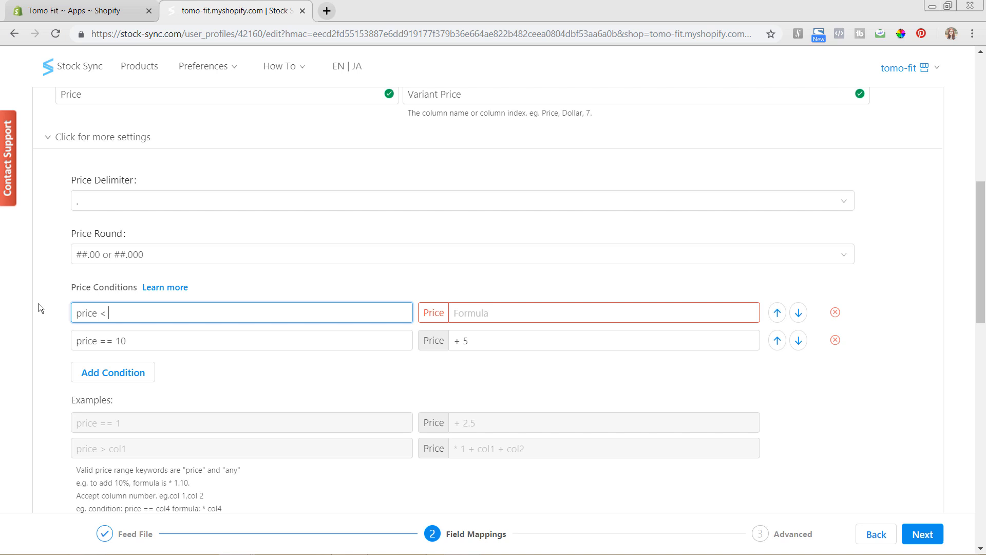
{"action": "type", "text": "5"}
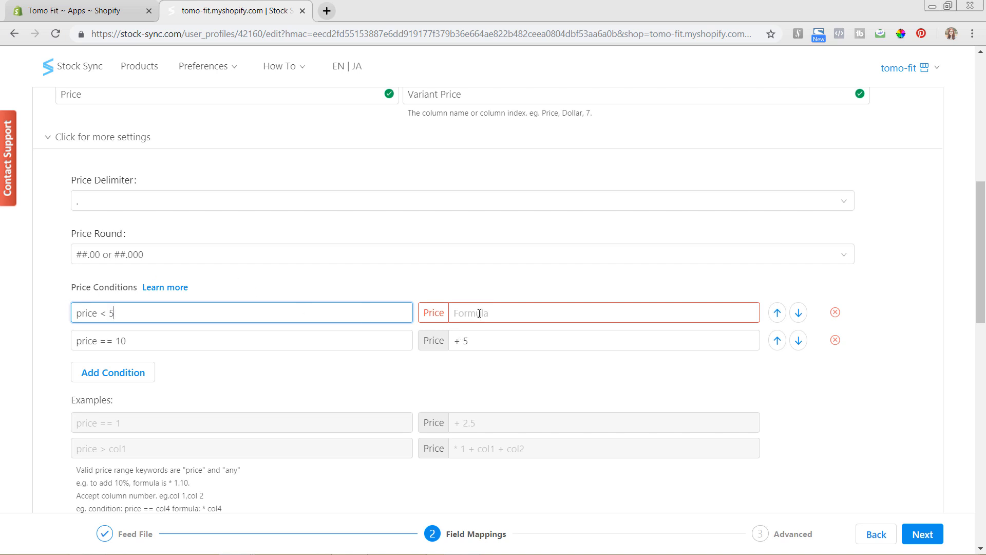
{"action": "left_click", "coordinate": [602, 312]}
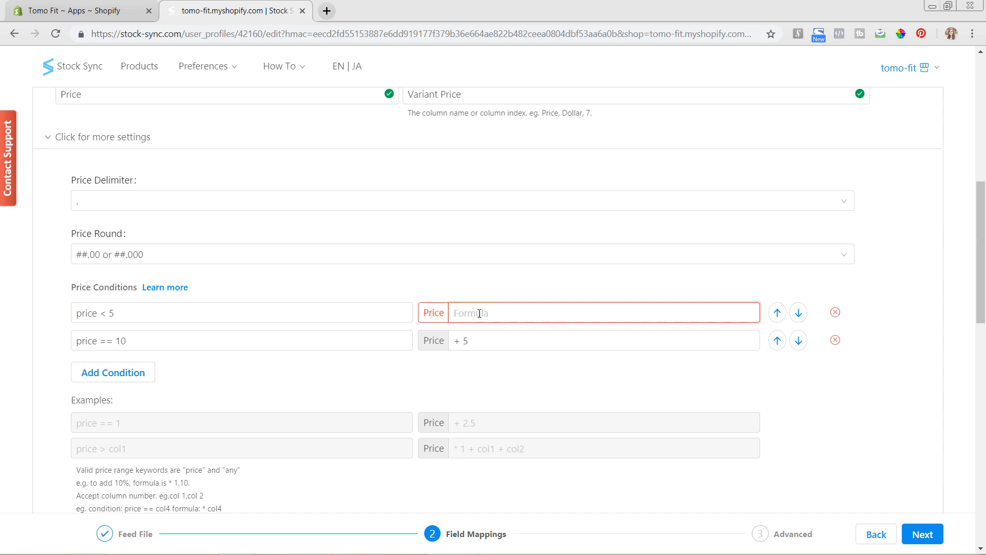
{"action": "type", "text": "8"}
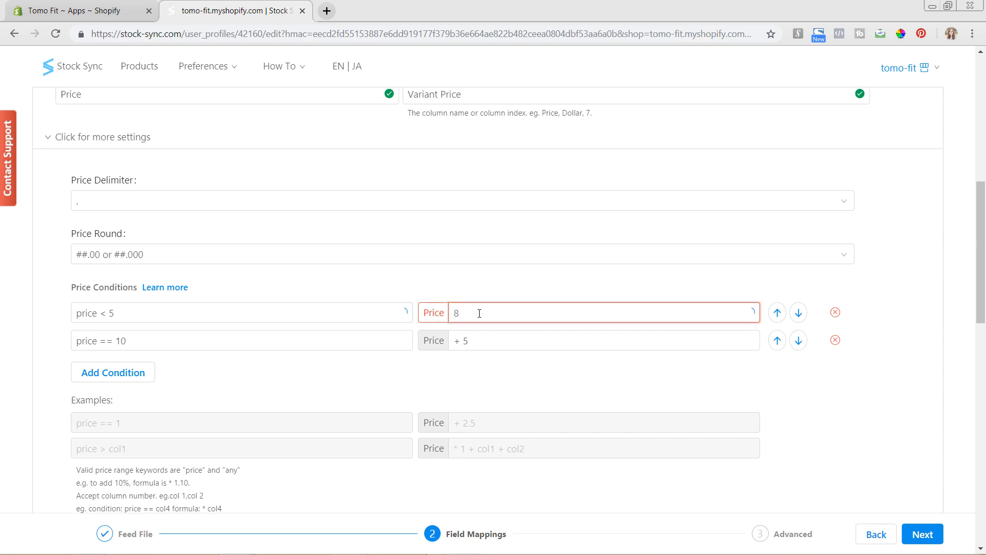
{"action": "type", "text": "*"}
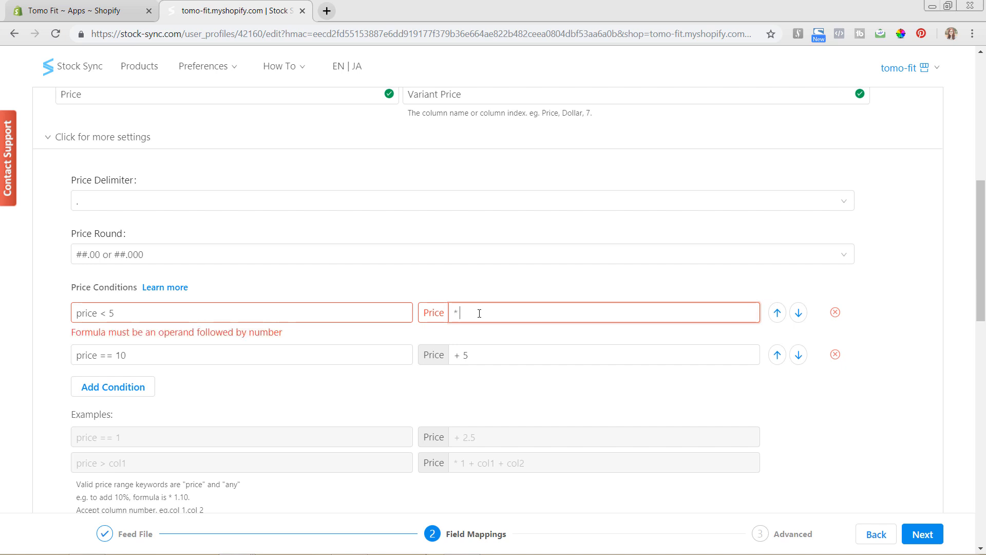
{"action": "type", "text": "1"}
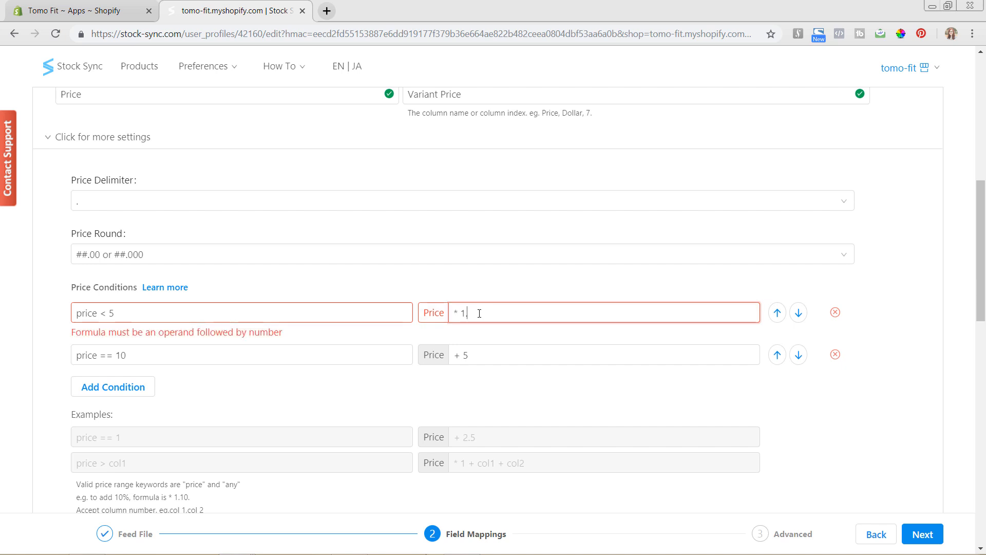
{"action": "type", "text": ".2"}
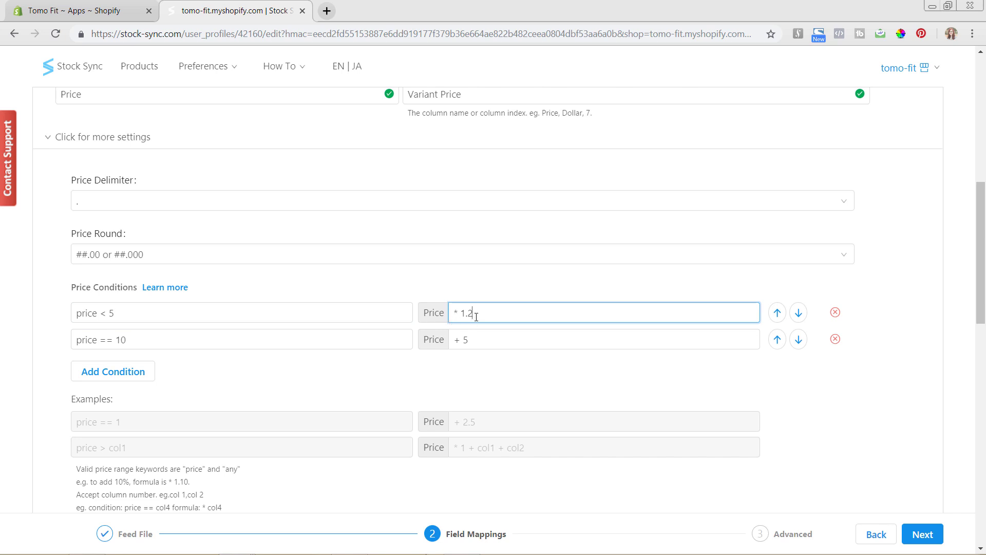
{"action": "mouse_move", "coordinate": [489, 314]}
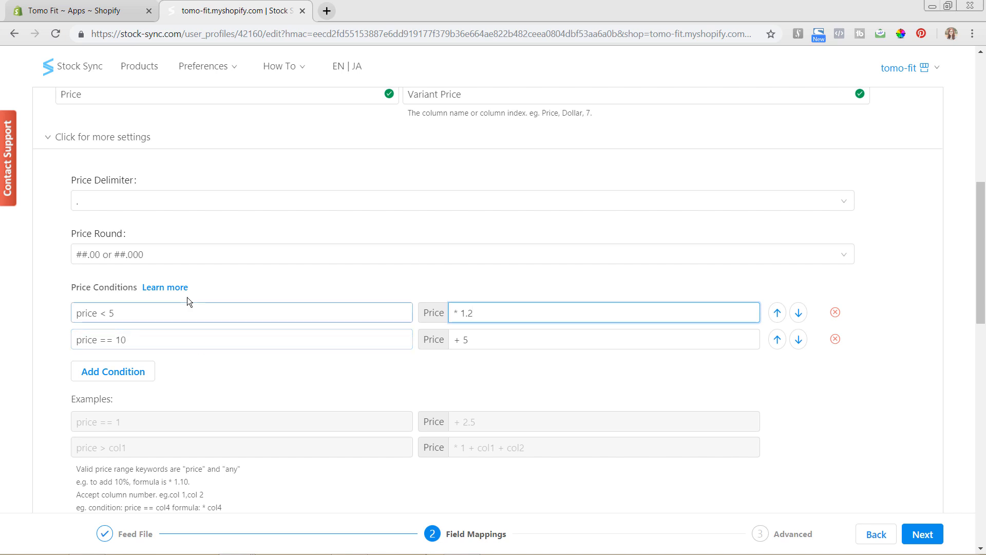
{"action": "mouse_move", "coordinate": [487, 372]}
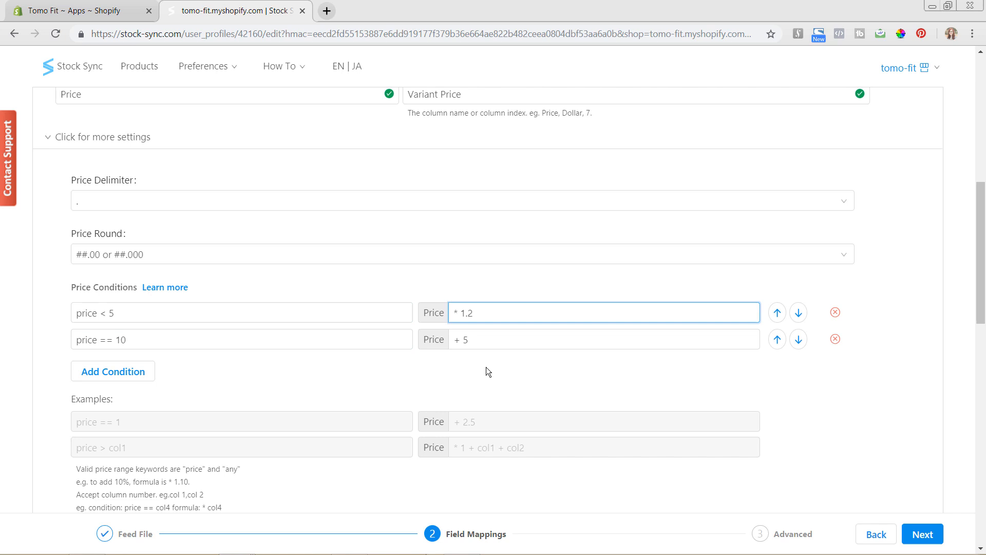
{"action": "mouse_move", "coordinate": [503, 356]}
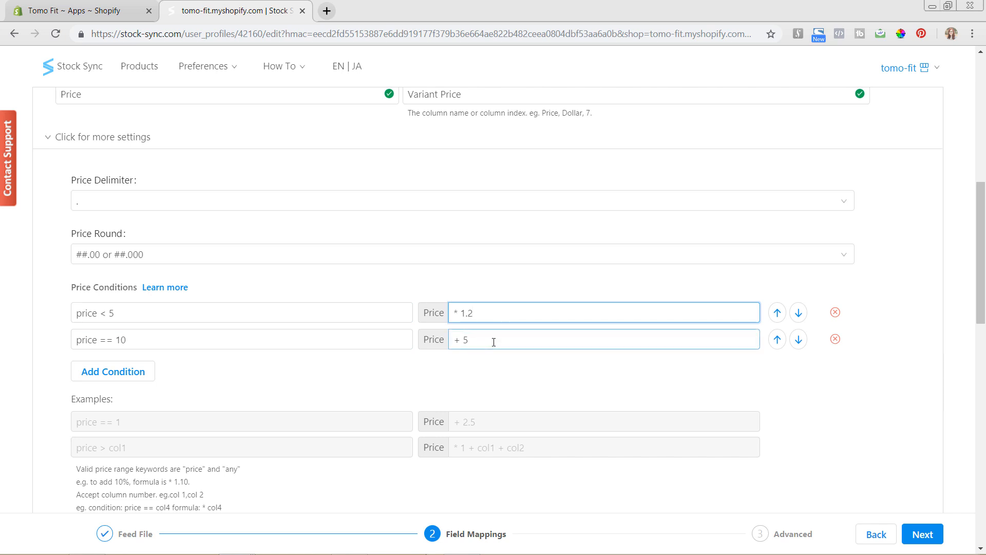
- Expand the Quantity mapping's extra settings to reveal Quantity Rules and Add Rule
{"action": "scroll", "scroll_direction": "down", "scroll_amount": 3}
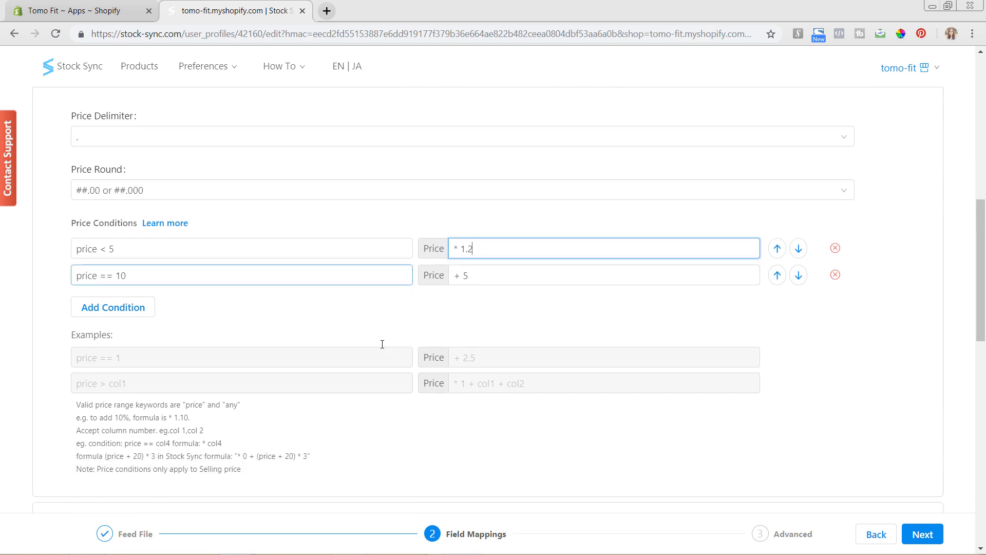
{"action": "mouse_move", "coordinate": [276, 275]}
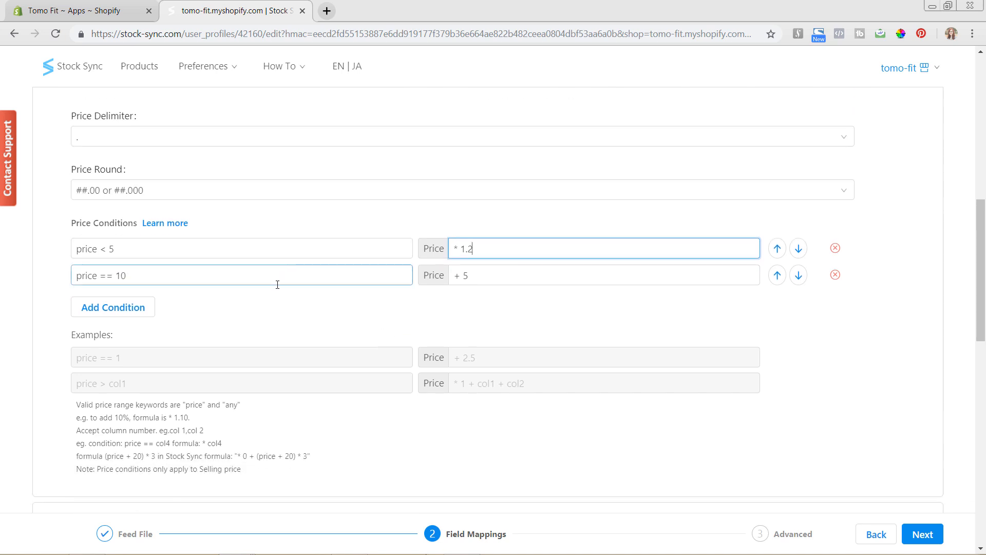
{"action": "scroll", "scroll_direction": "down", "scroll_amount": 3}
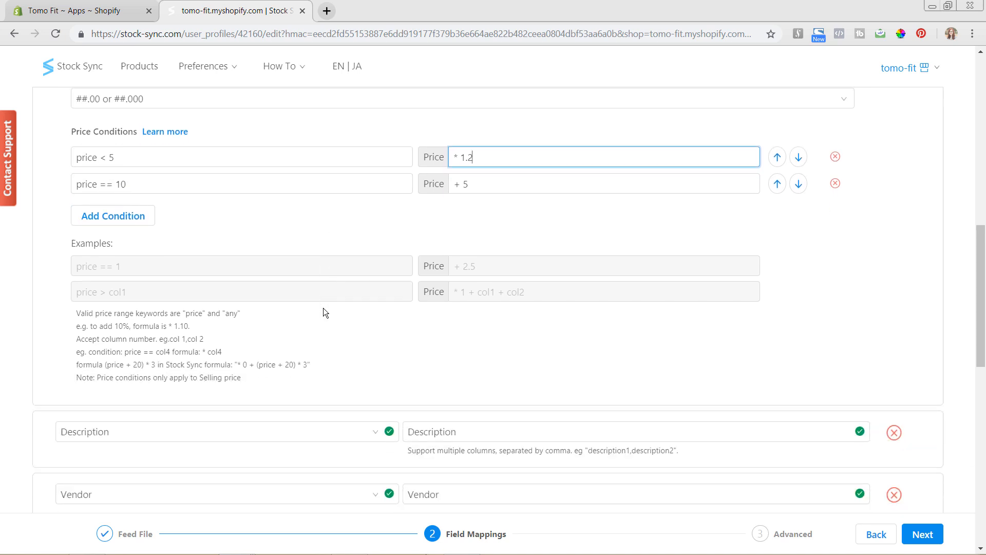
{"action": "scroll", "scroll_direction": "down", "scroll_amount": 3}
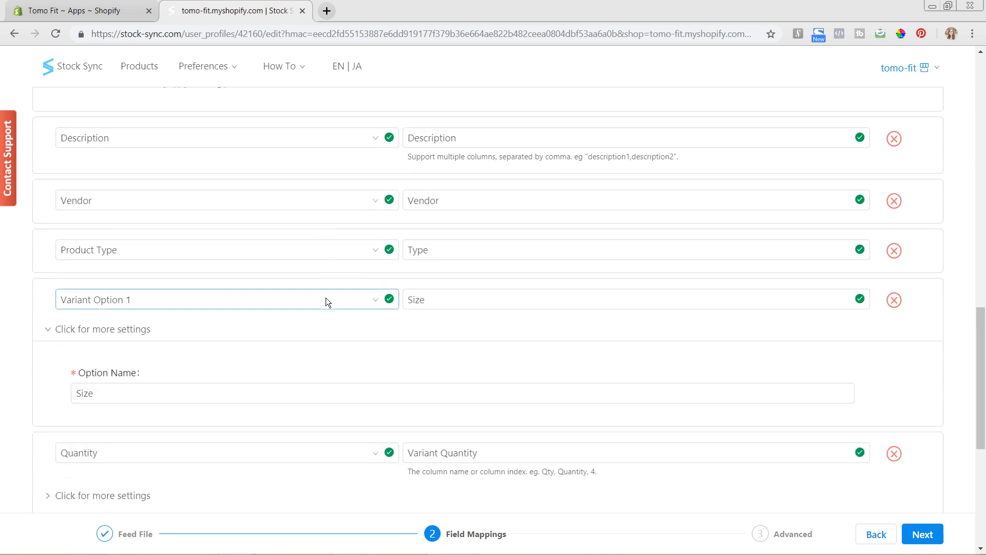
{"action": "scroll", "scroll_direction": "down", "scroll_amount": 3}
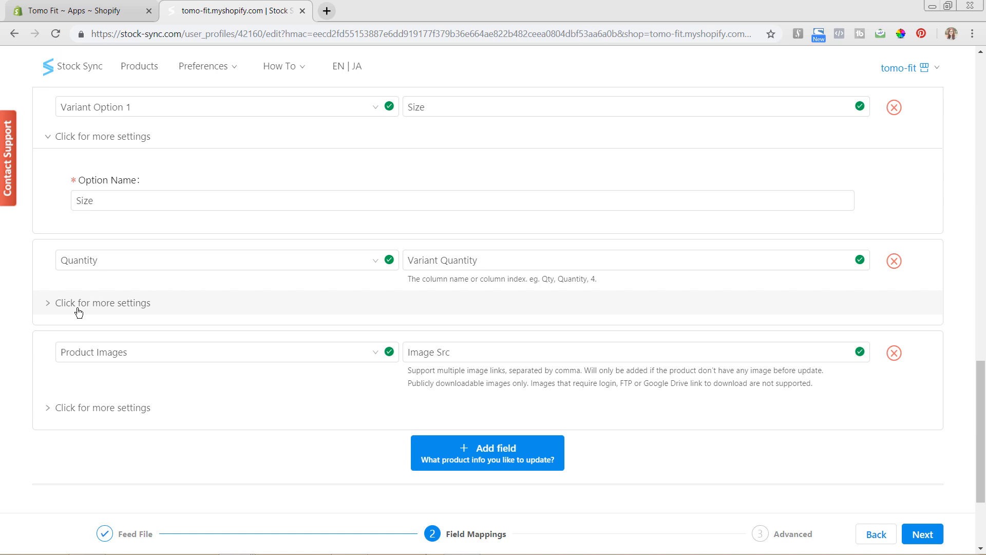
{"action": "left_click", "coordinate": [103, 302]}
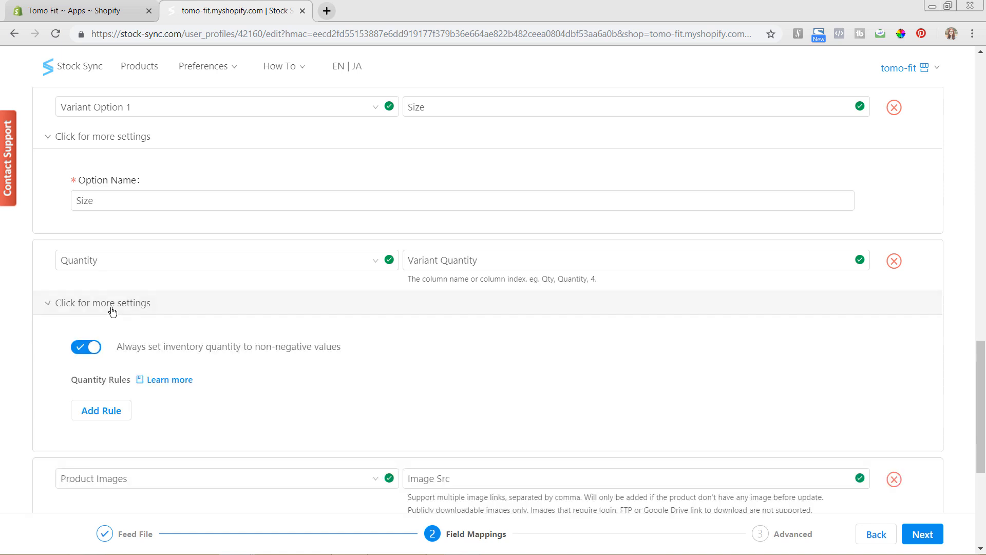
{"action": "scroll", "scroll_direction": "down", "scroll_amount": 3}
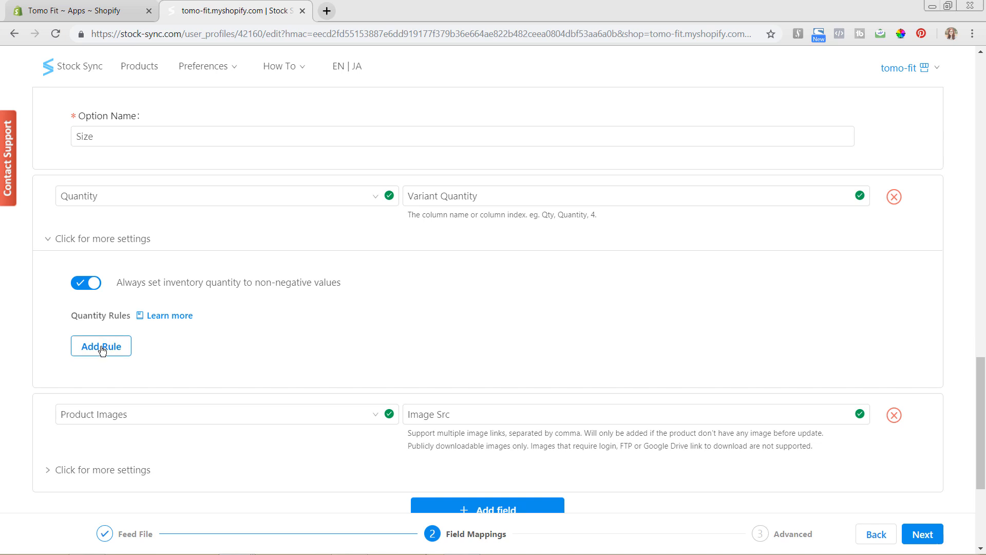
- Add a quantity rule: Less than 2 becomes 0
{"action": "left_click", "coordinate": [100, 346]}
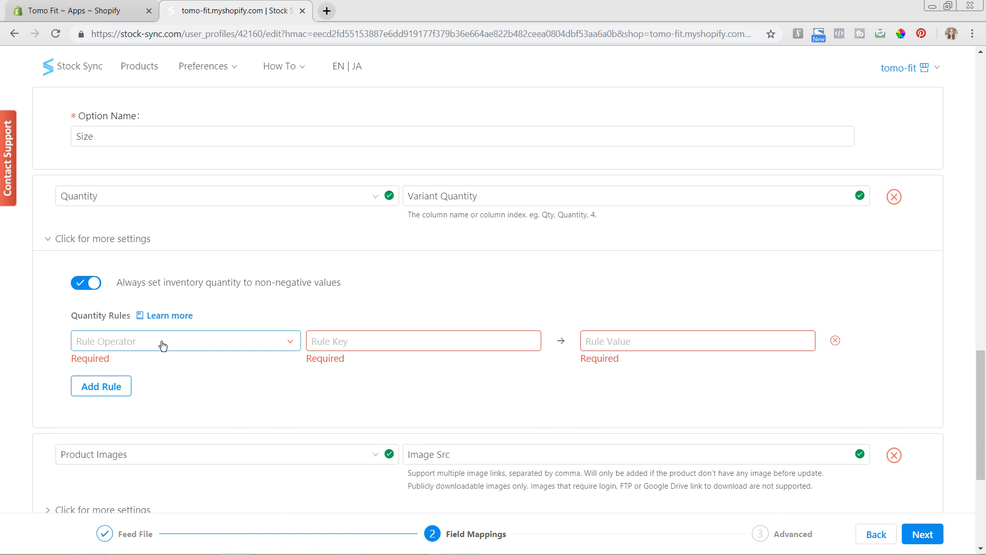
{"action": "left_click", "coordinate": [182, 341]}
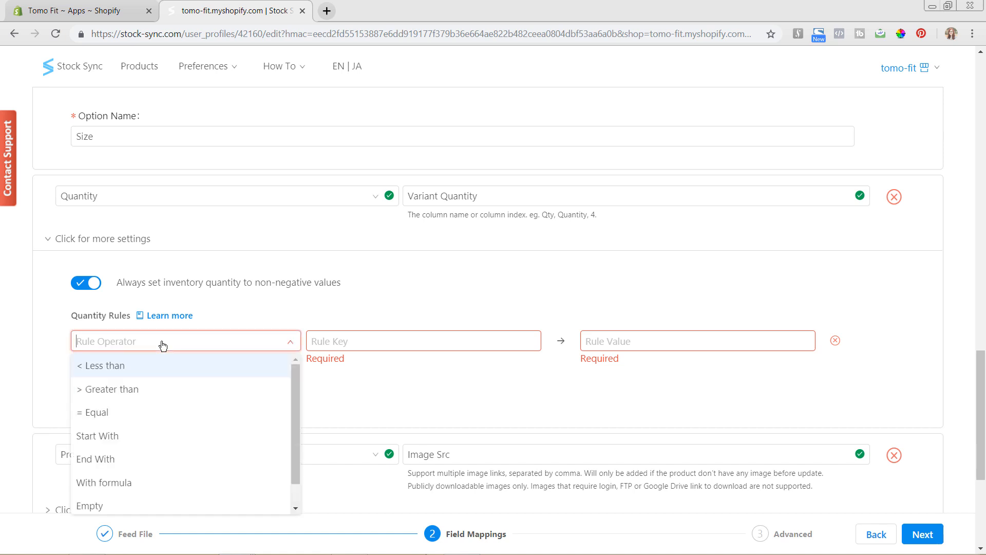
{"action": "mouse_move", "coordinate": [144, 368]}
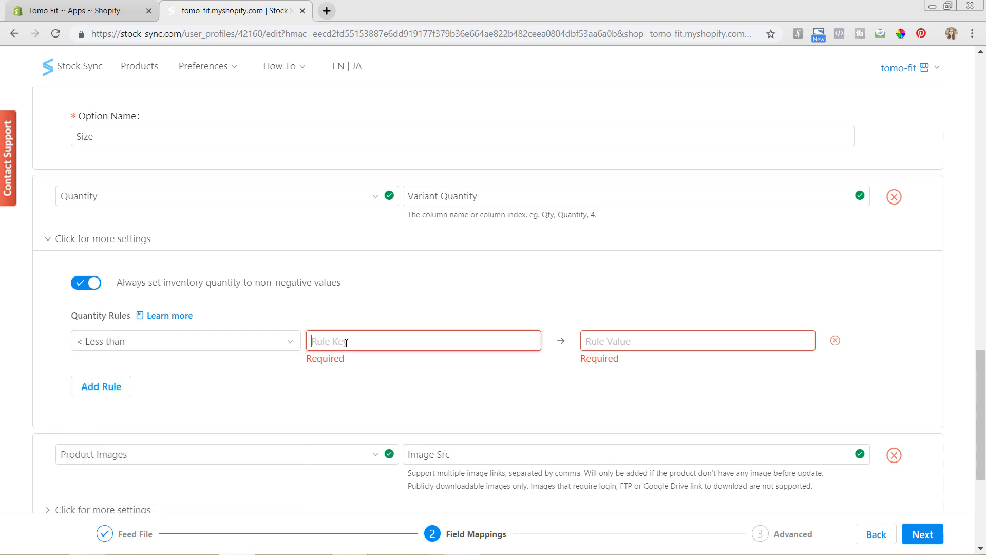
{"action": "type", "text": "2"}
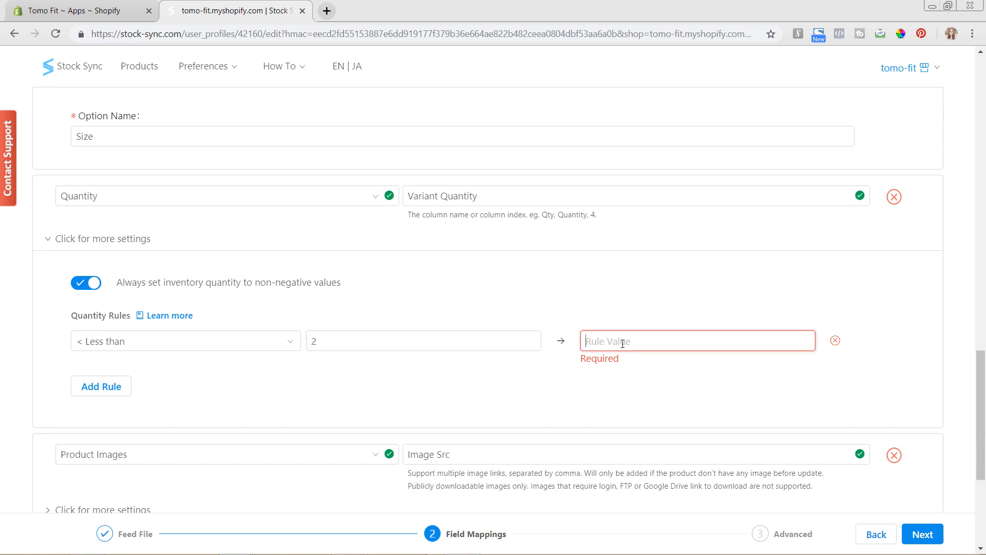
{"action": "type", "text": "0"}
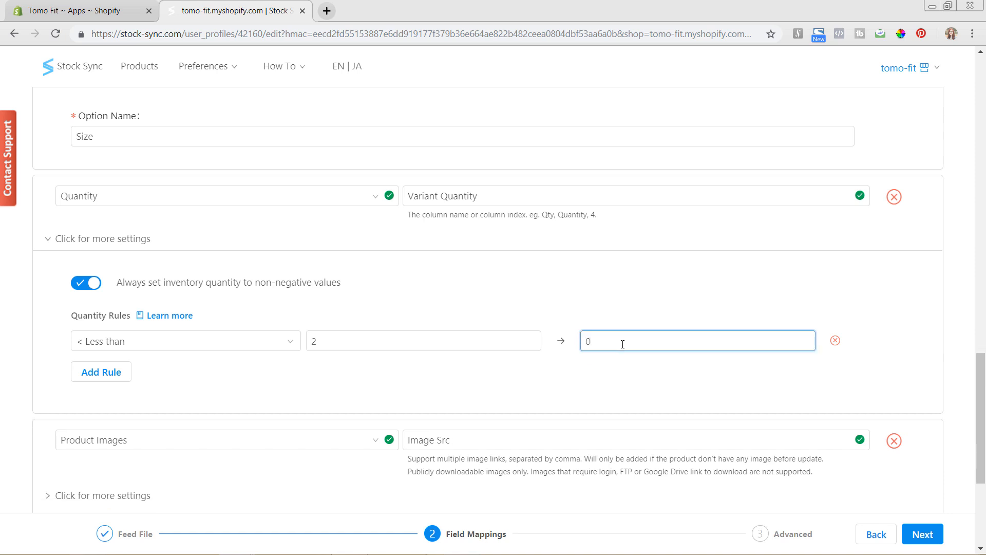
{"action": "mouse_move", "coordinate": [467, 294]}
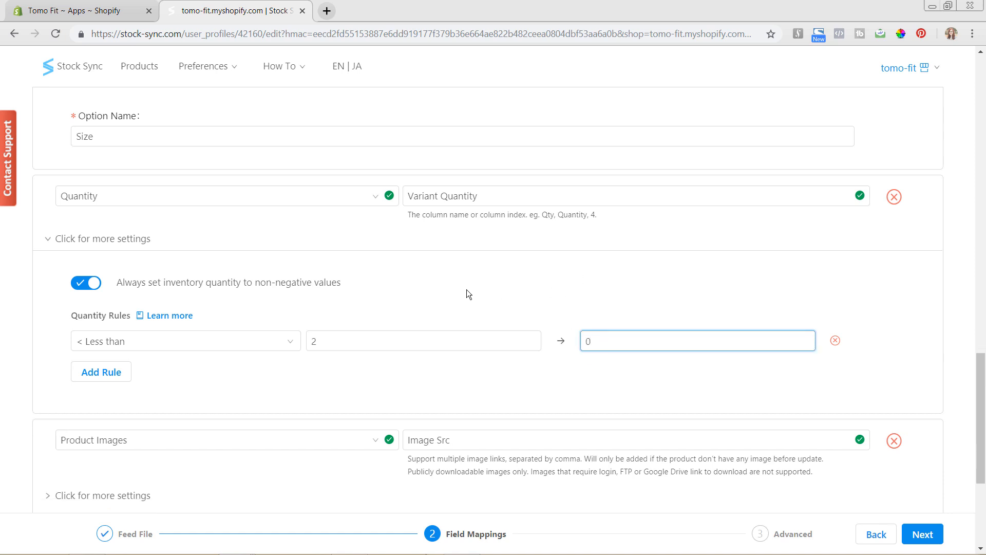
{"action": "mouse_move", "coordinate": [101, 372]}
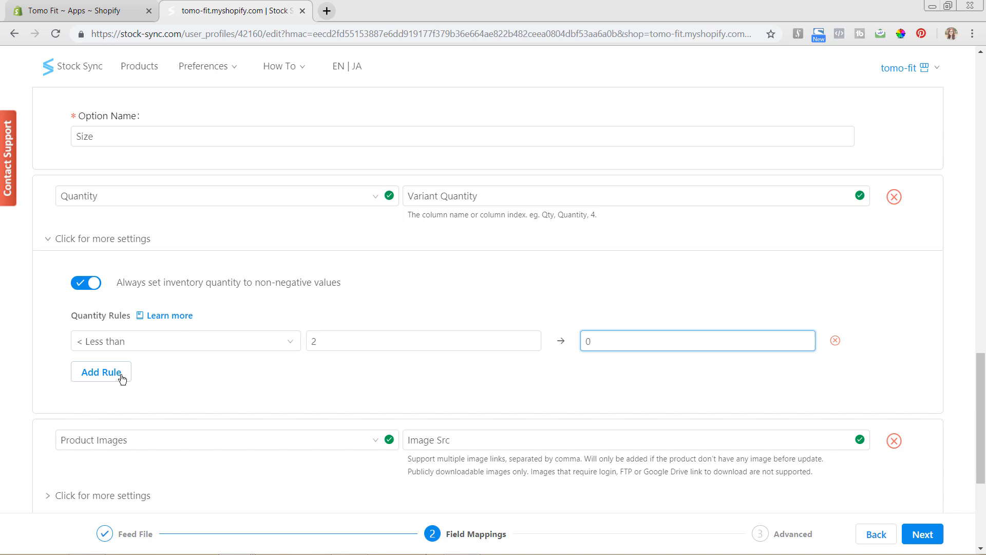
- Add a second quantity rule: Empty quantities become 0
{"action": "left_click", "coordinate": [101, 372]}
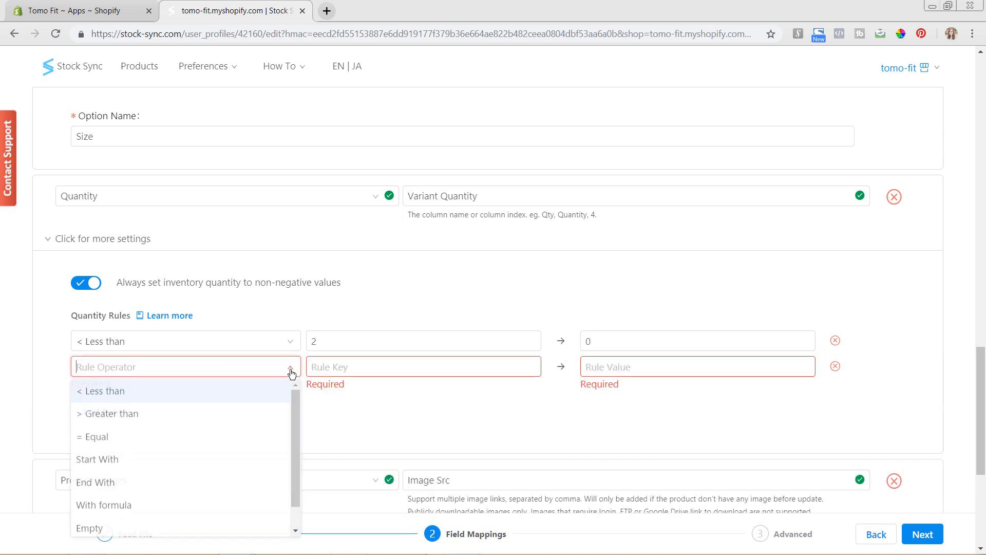
{"action": "mouse_move", "coordinate": [243, 414]}
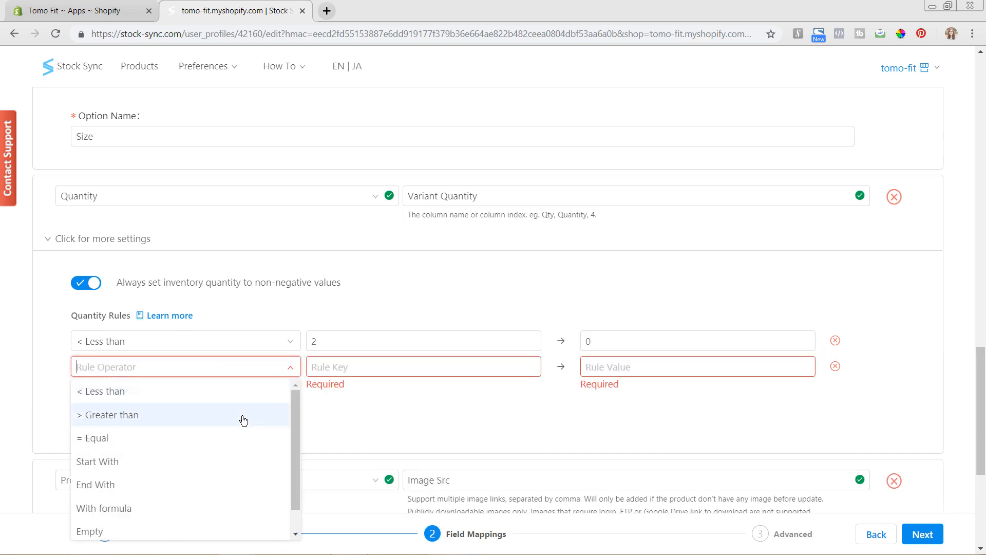
{"action": "mouse_move", "coordinate": [215, 437]}
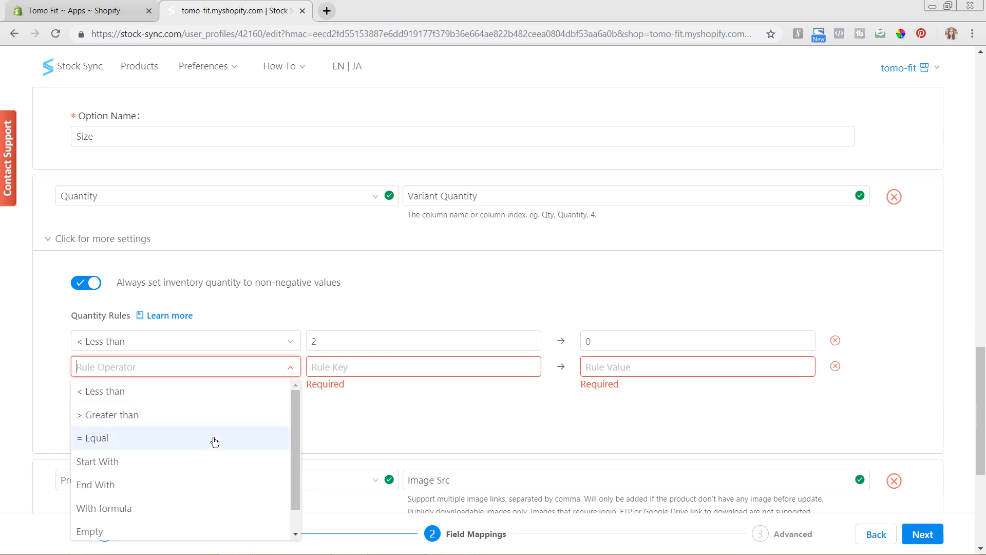
{"action": "scroll", "scroll_direction": "down", "scroll_amount": 3}
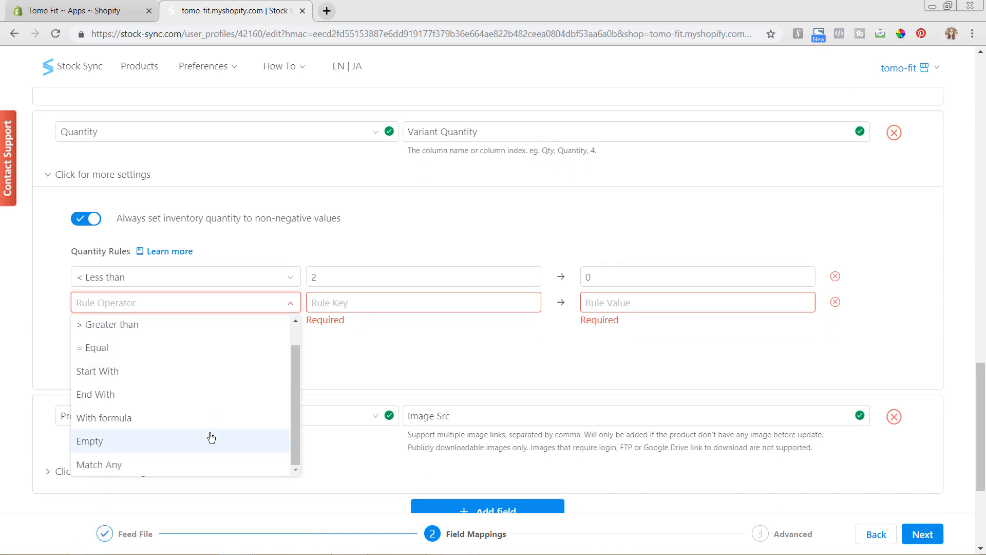
{"action": "mouse_move", "coordinate": [162, 443]}
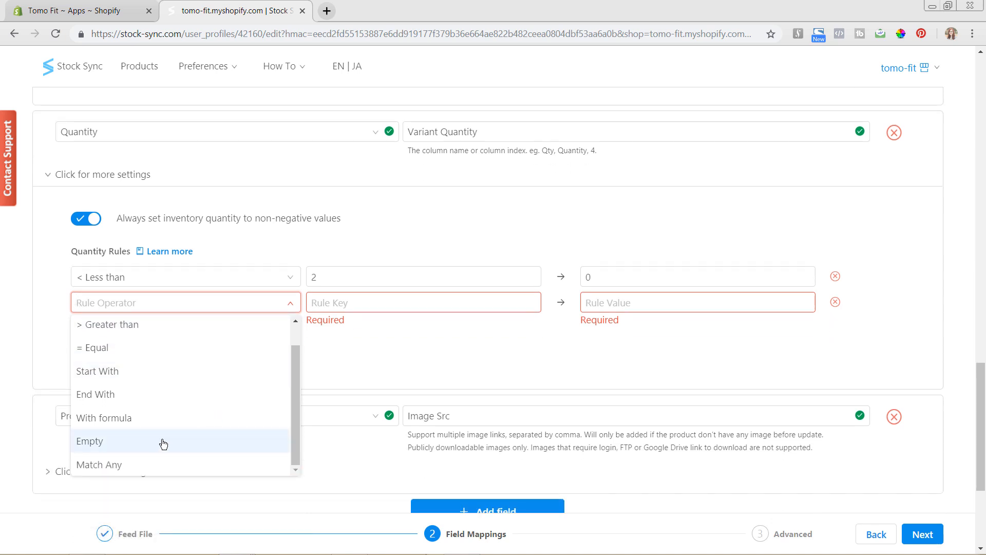
{"action": "left_click", "coordinate": [90, 441]}
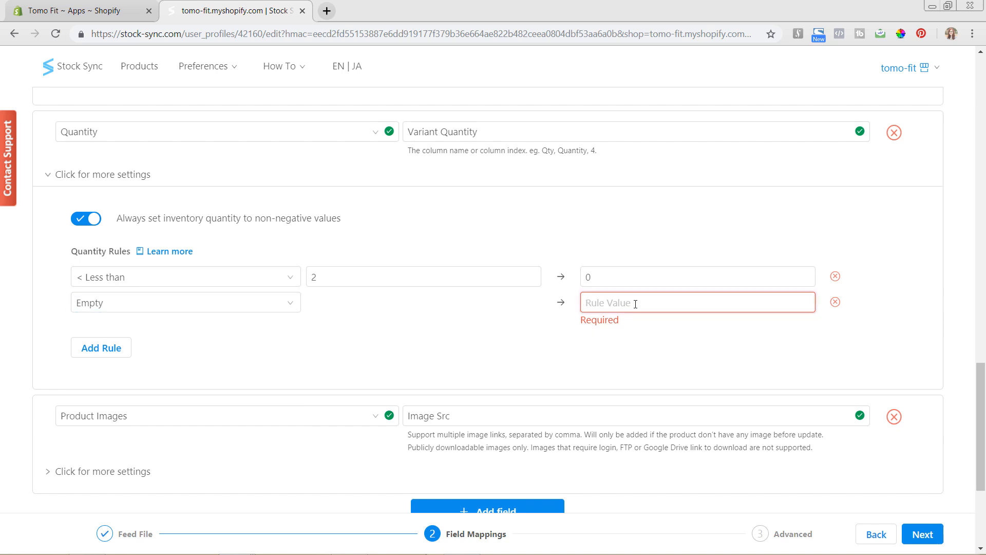
{"action": "type", "text": "0"}
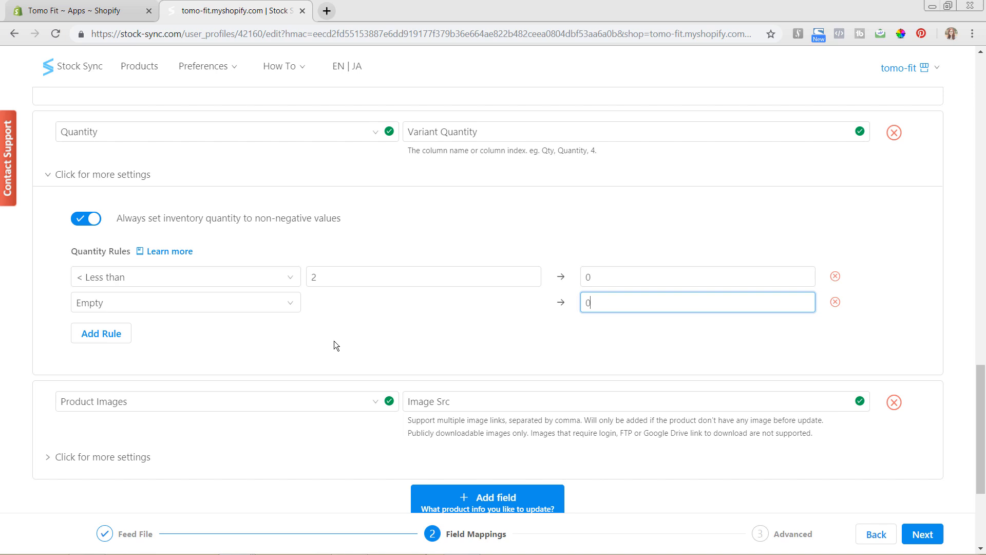
{"action": "mouse_move", "coordinate": [214, 333]}
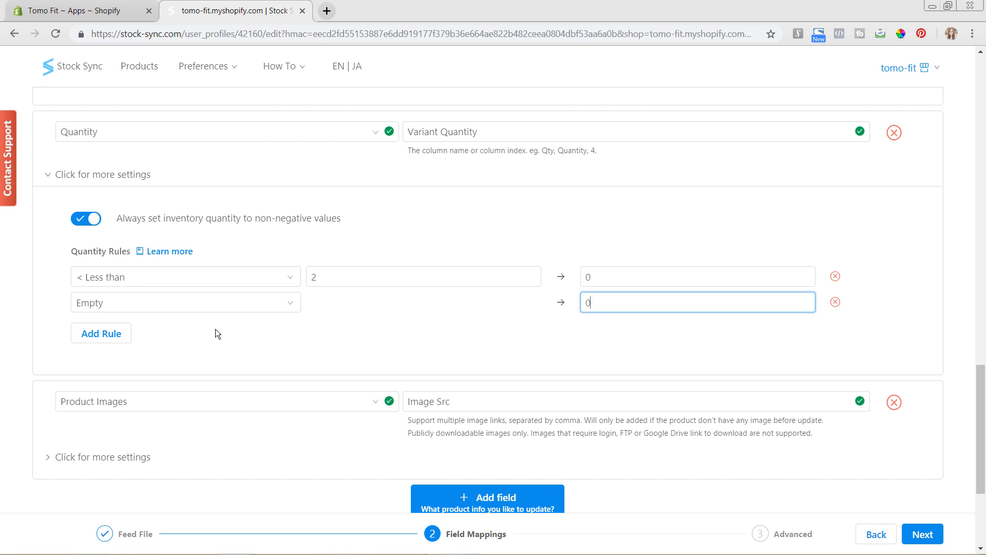
{"action": "mouse_move", "coordinate": [101, 333]}
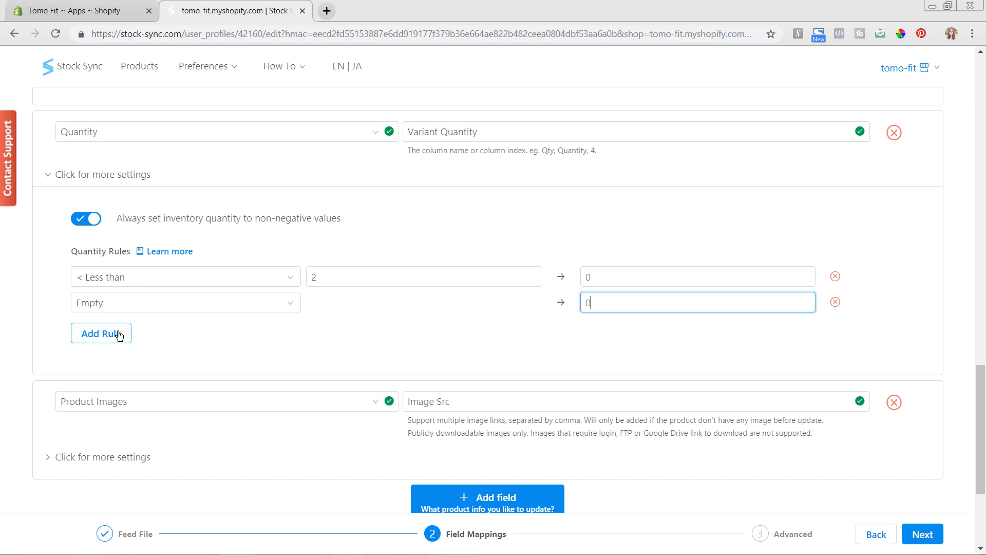
- Add a third quantity rule: Greater than 10 becomes 15
{"action": "left_click", "coordinate": [101, 333]}
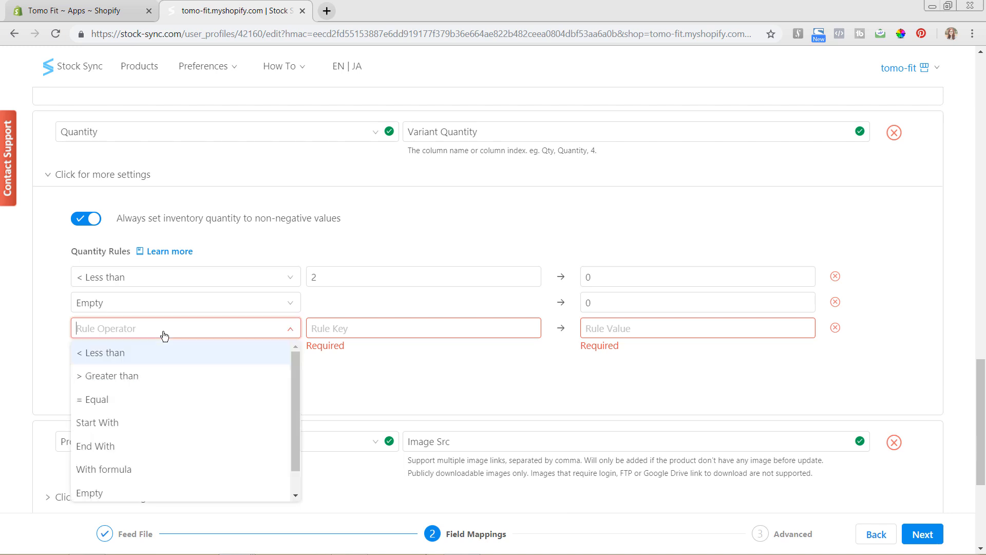
{"action": "scroll", "scroll_direction": "down", "scroll_amount": 3}
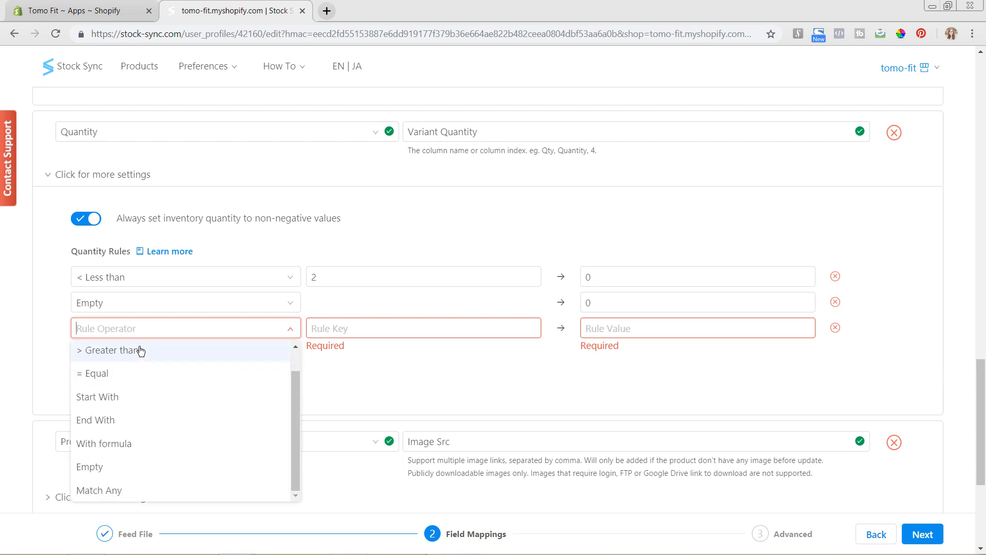
{"action": "left_click", "coordinate": [110, 350]}
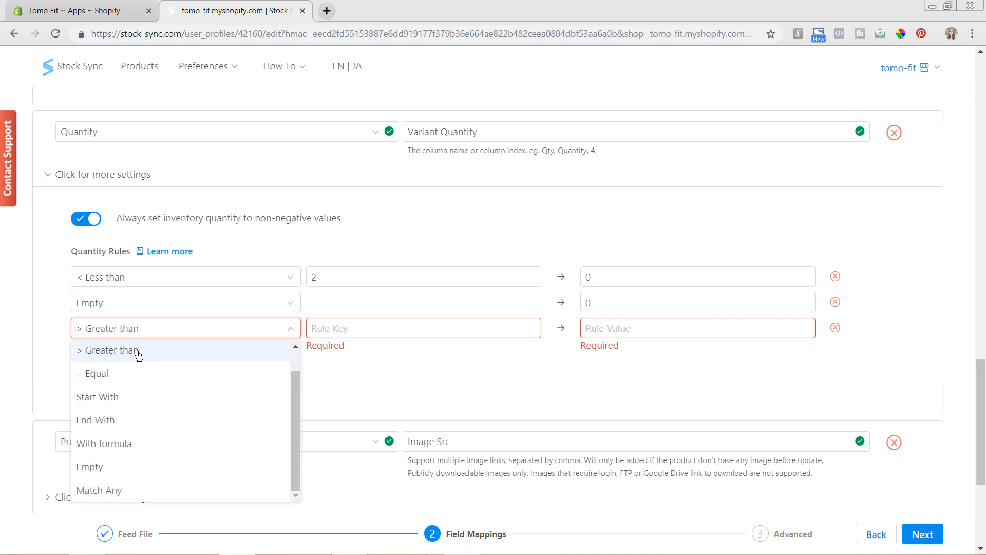
{"action": "left_click", "coordinate": [107, 350]}
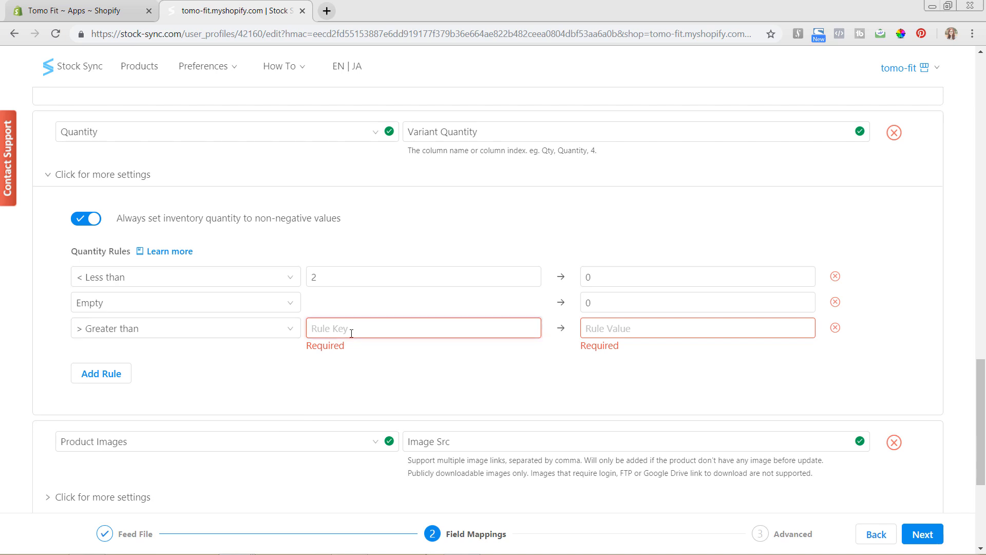
{"action": "type", "text": "10"}
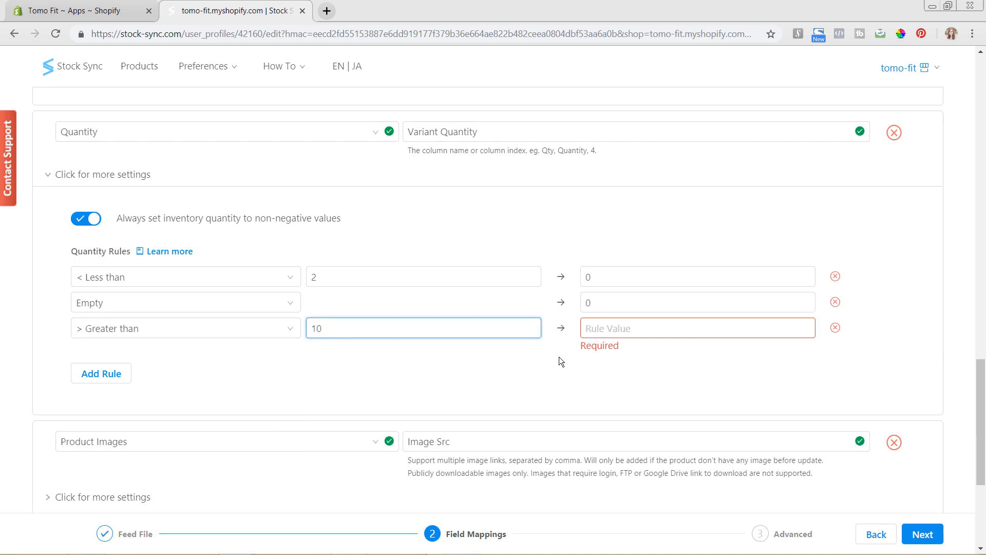
{"action": "type", "text": "15"}
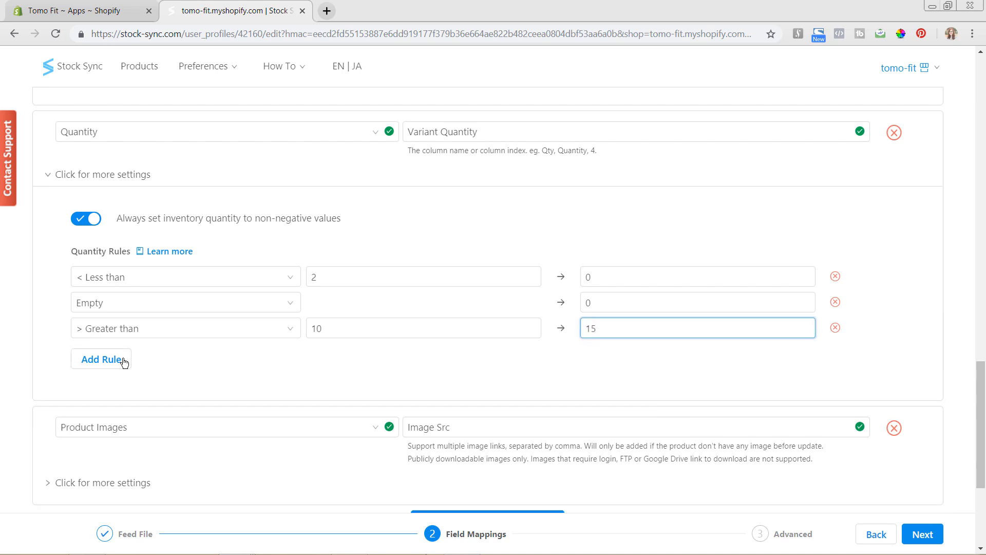
- Remove the extra blank quantity rule row added by mistake
{"action": "left_click", "coordinate": [100, 360]}
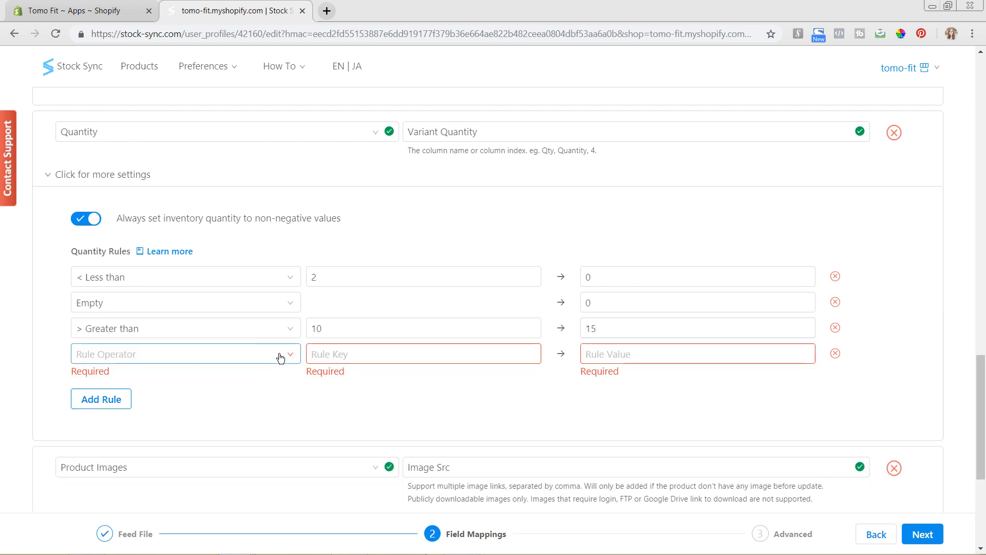
{"action": "left_click", "coordinate": [184, 353]}
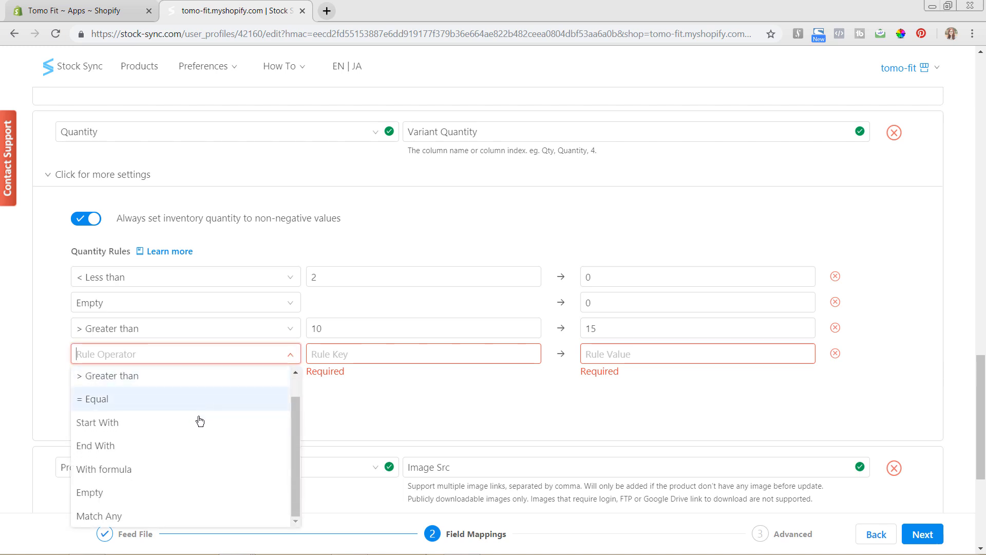
{"action": "mouse_move", "coordinate": [201, 433]}
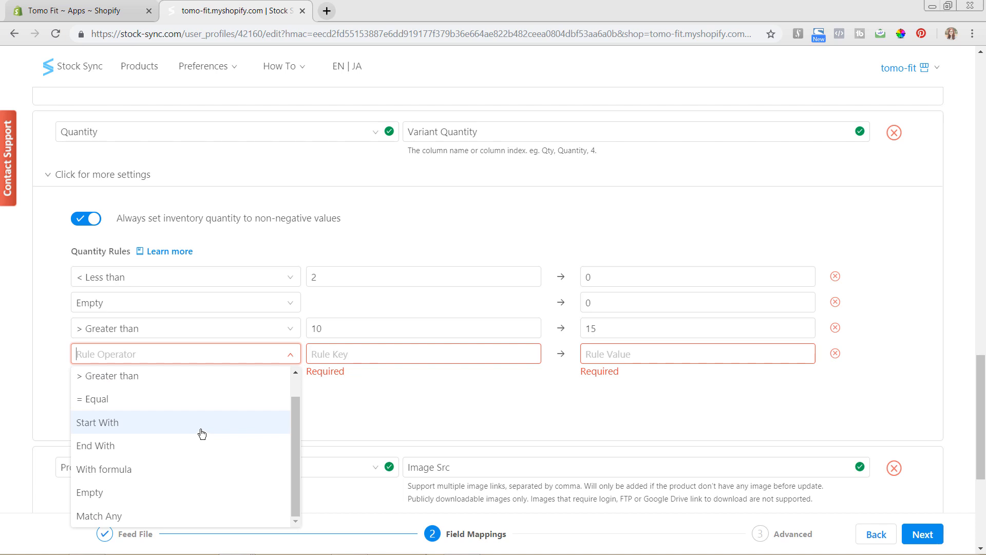
{"action": "scroll", "scroll_direction": "up", "scroll_amount": 3}
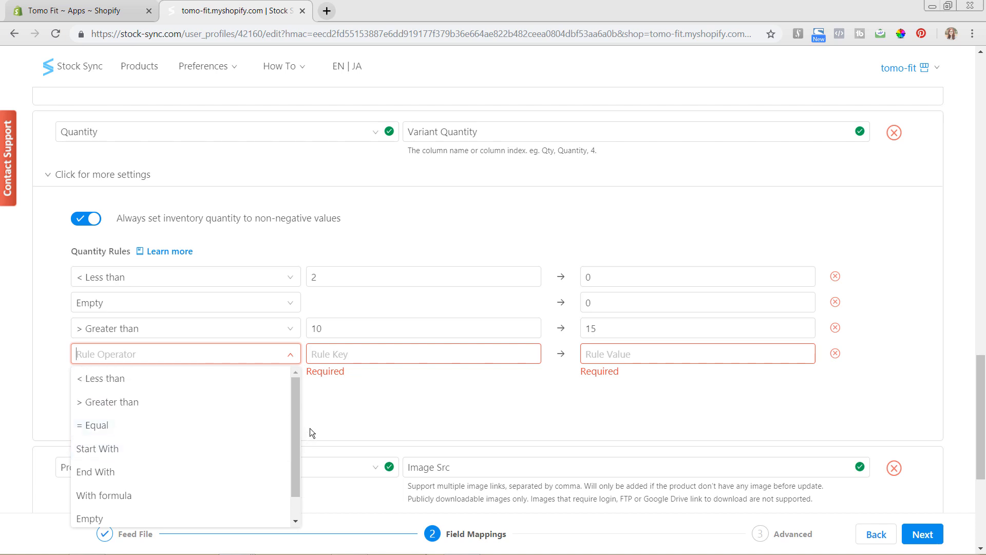
{"action": "mouse_move", "coordinate": [350, 416]}
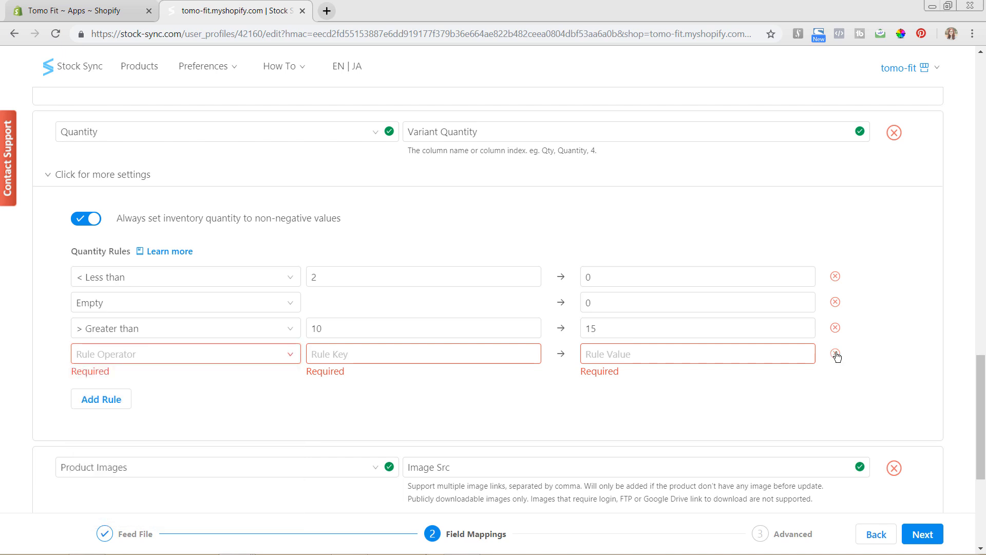
{"action": "left_click", "coordinate": [835, 355]}
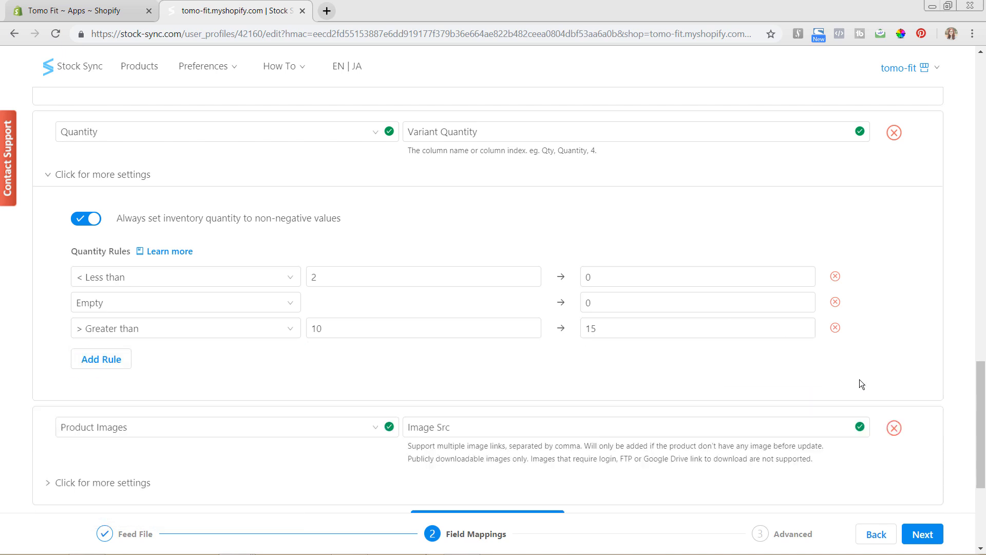